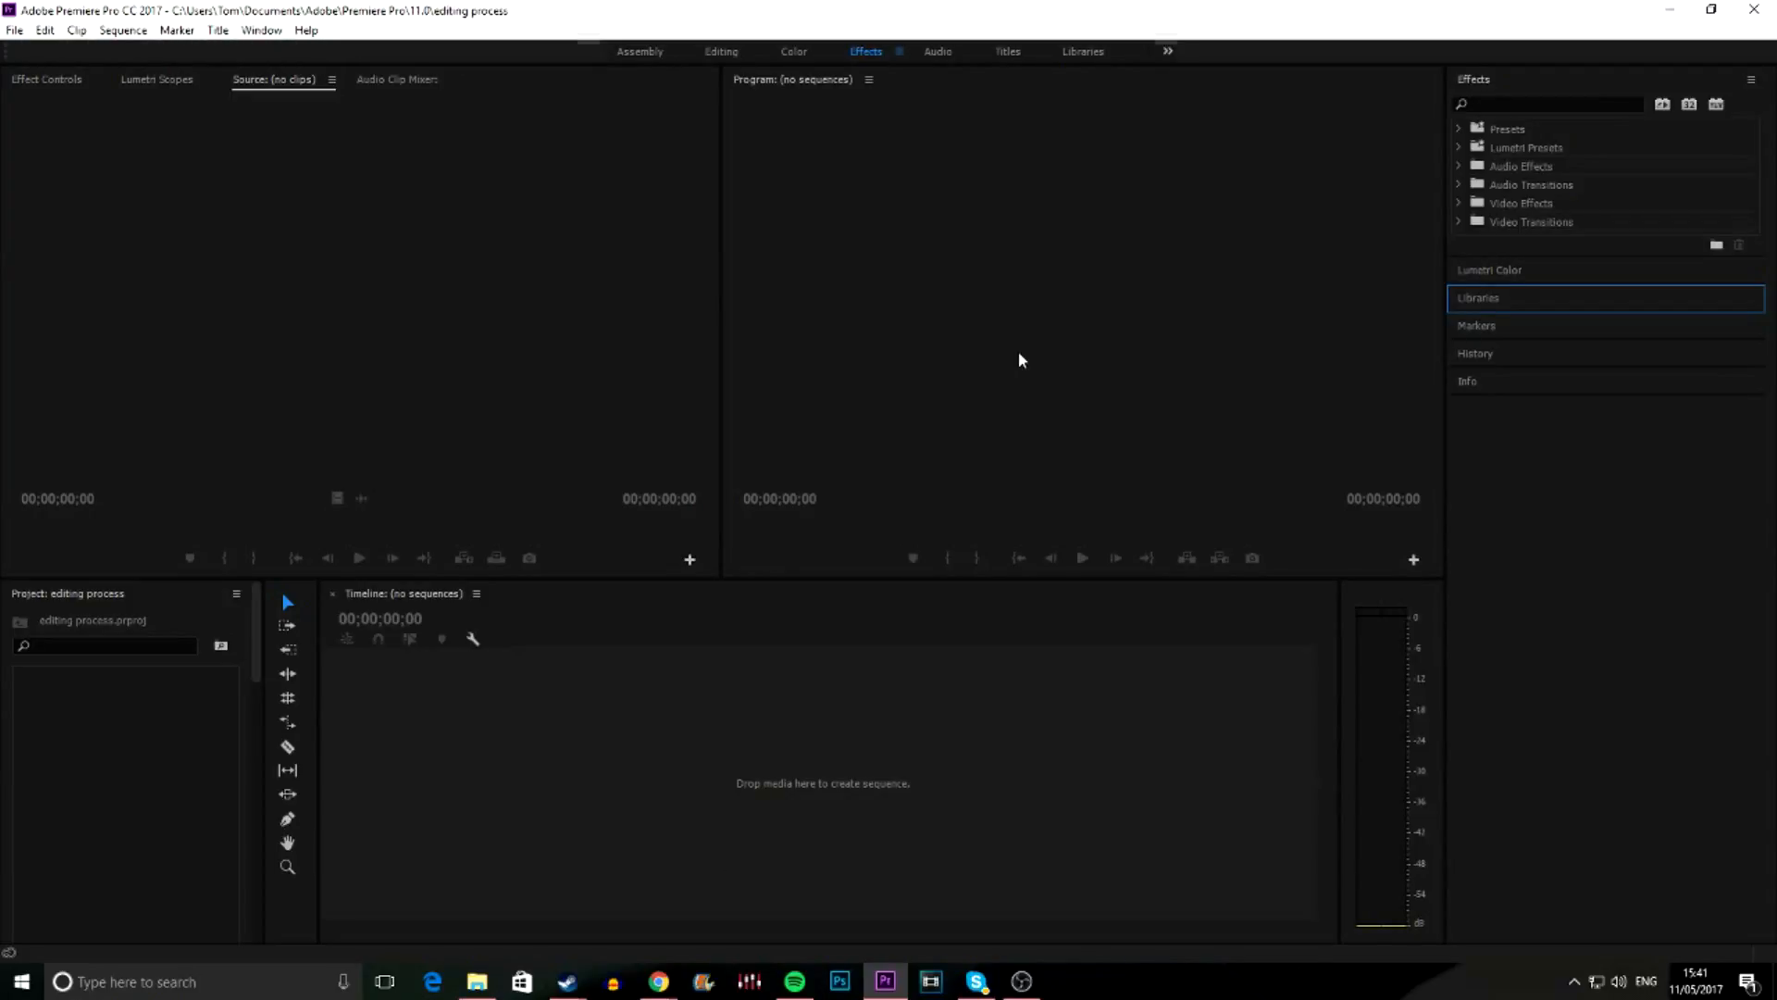
pyautogui.moveTo(844, 452)
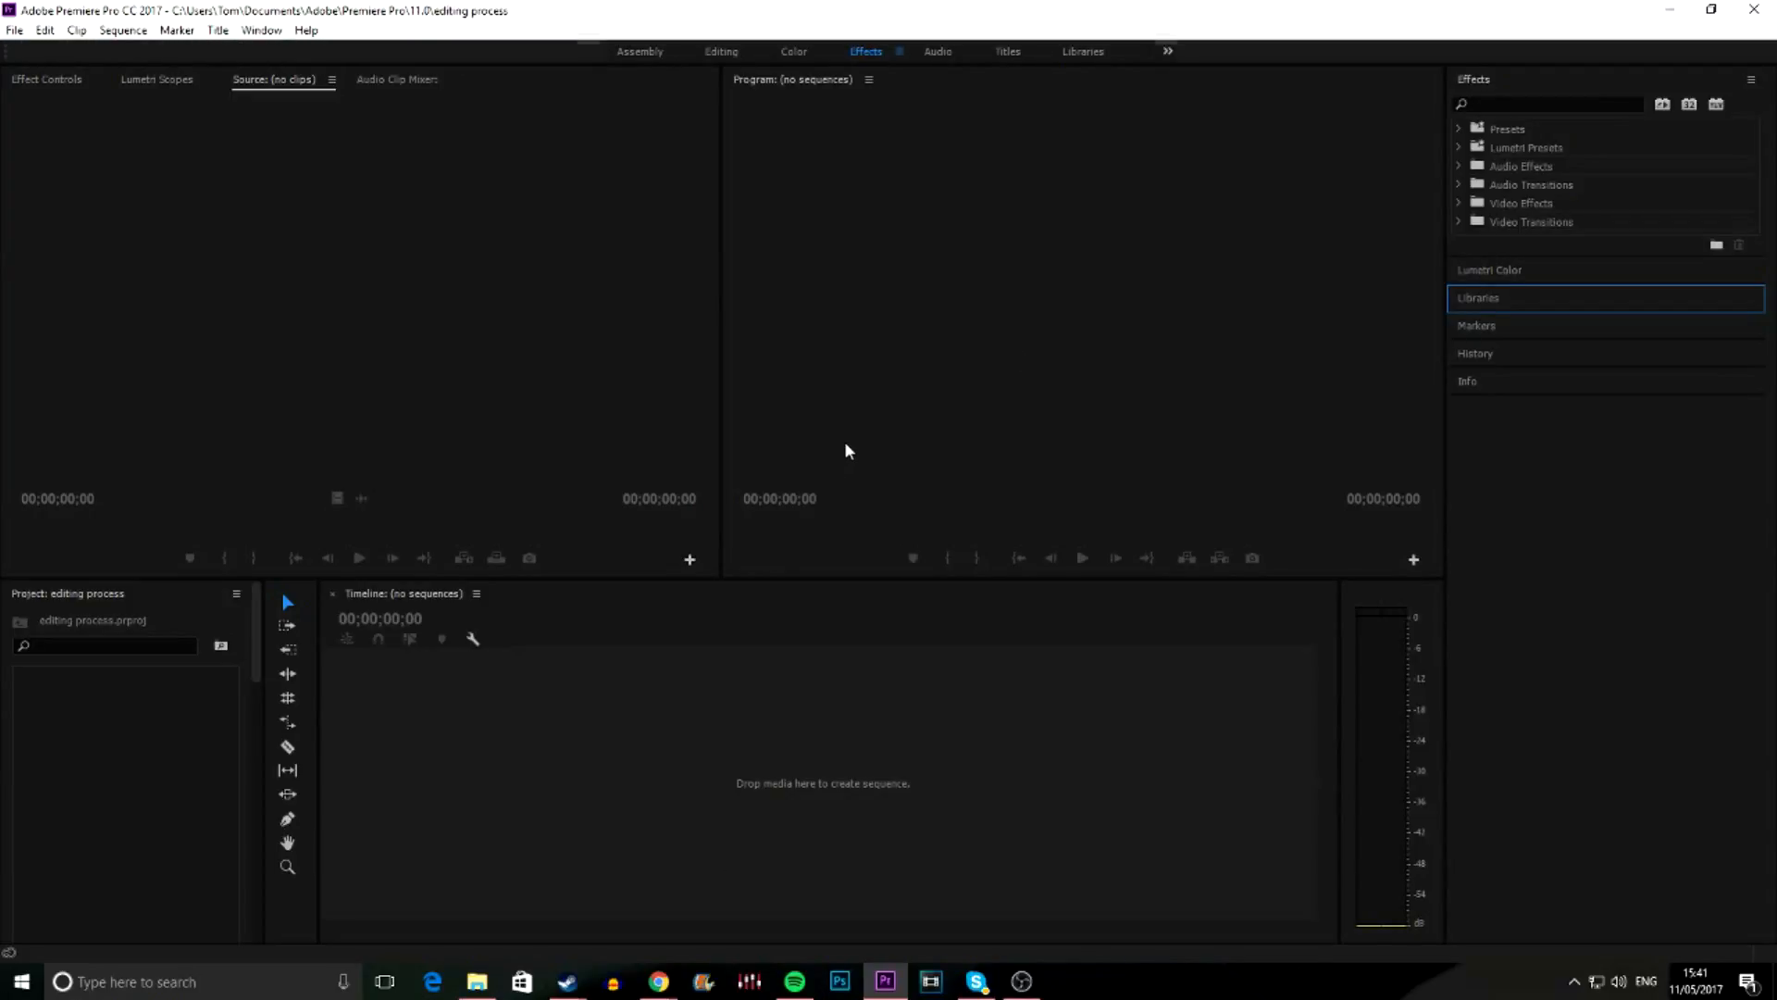
pyautogui.moveTo(756, 691)
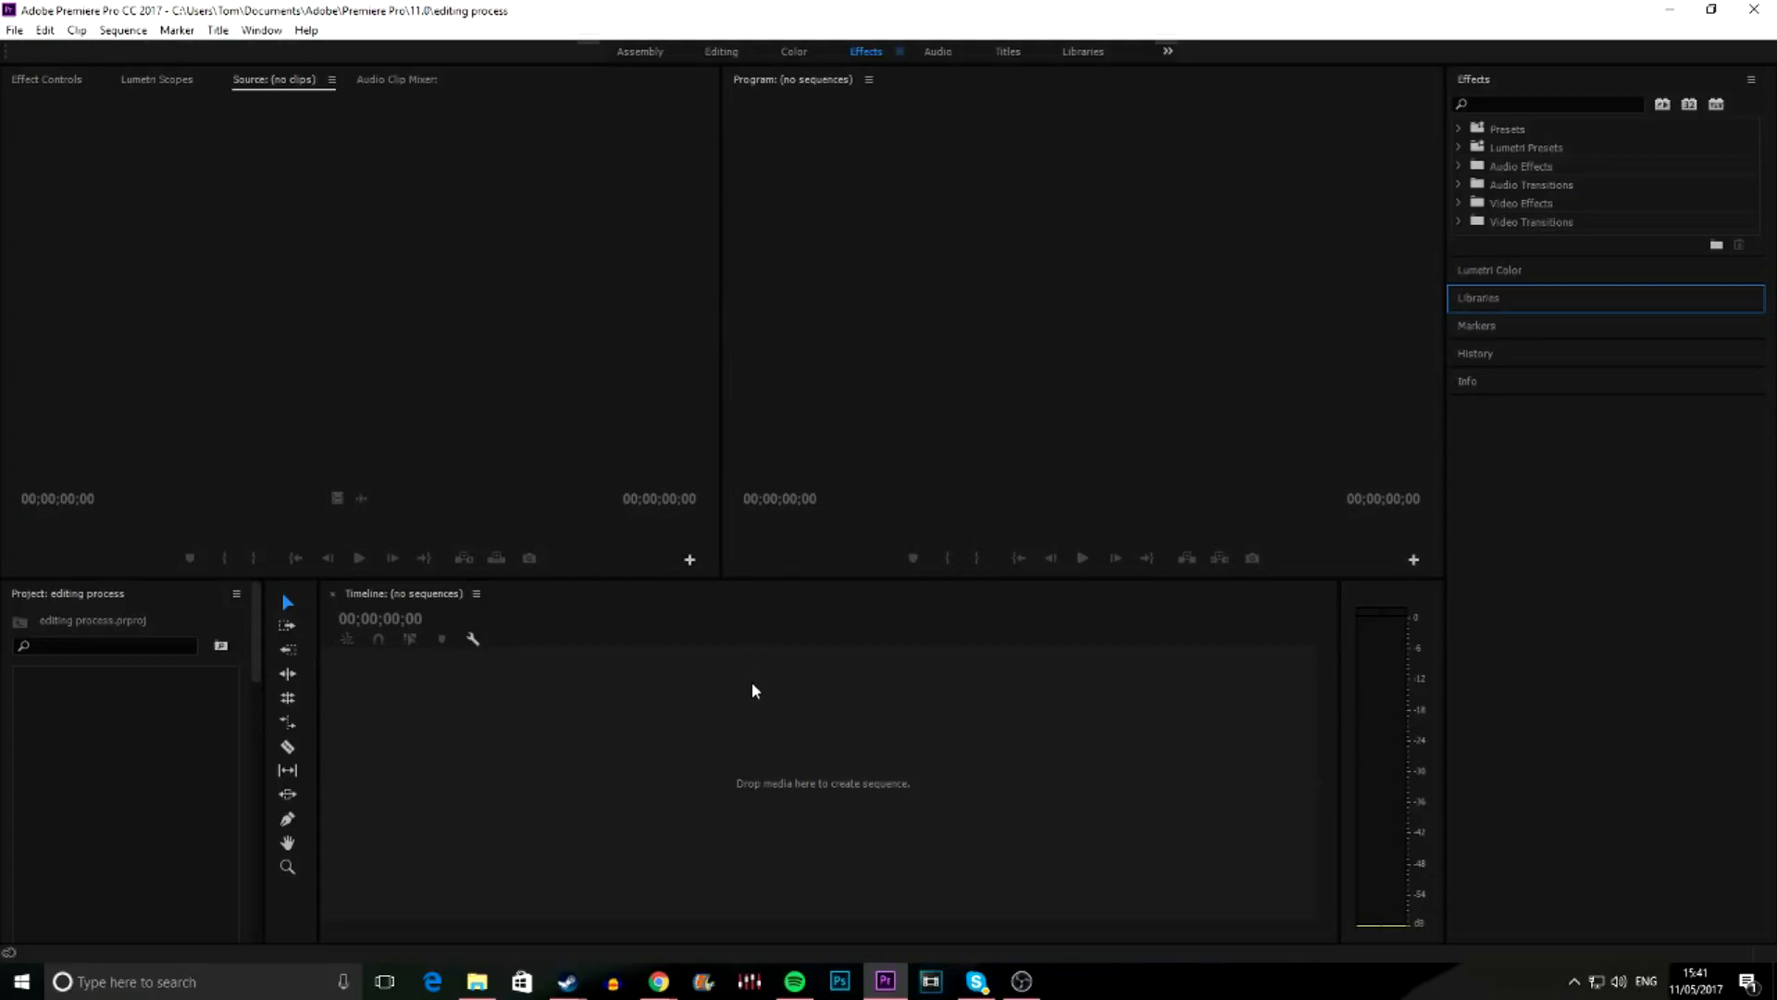
pyautogui.moveTo(739, 663)
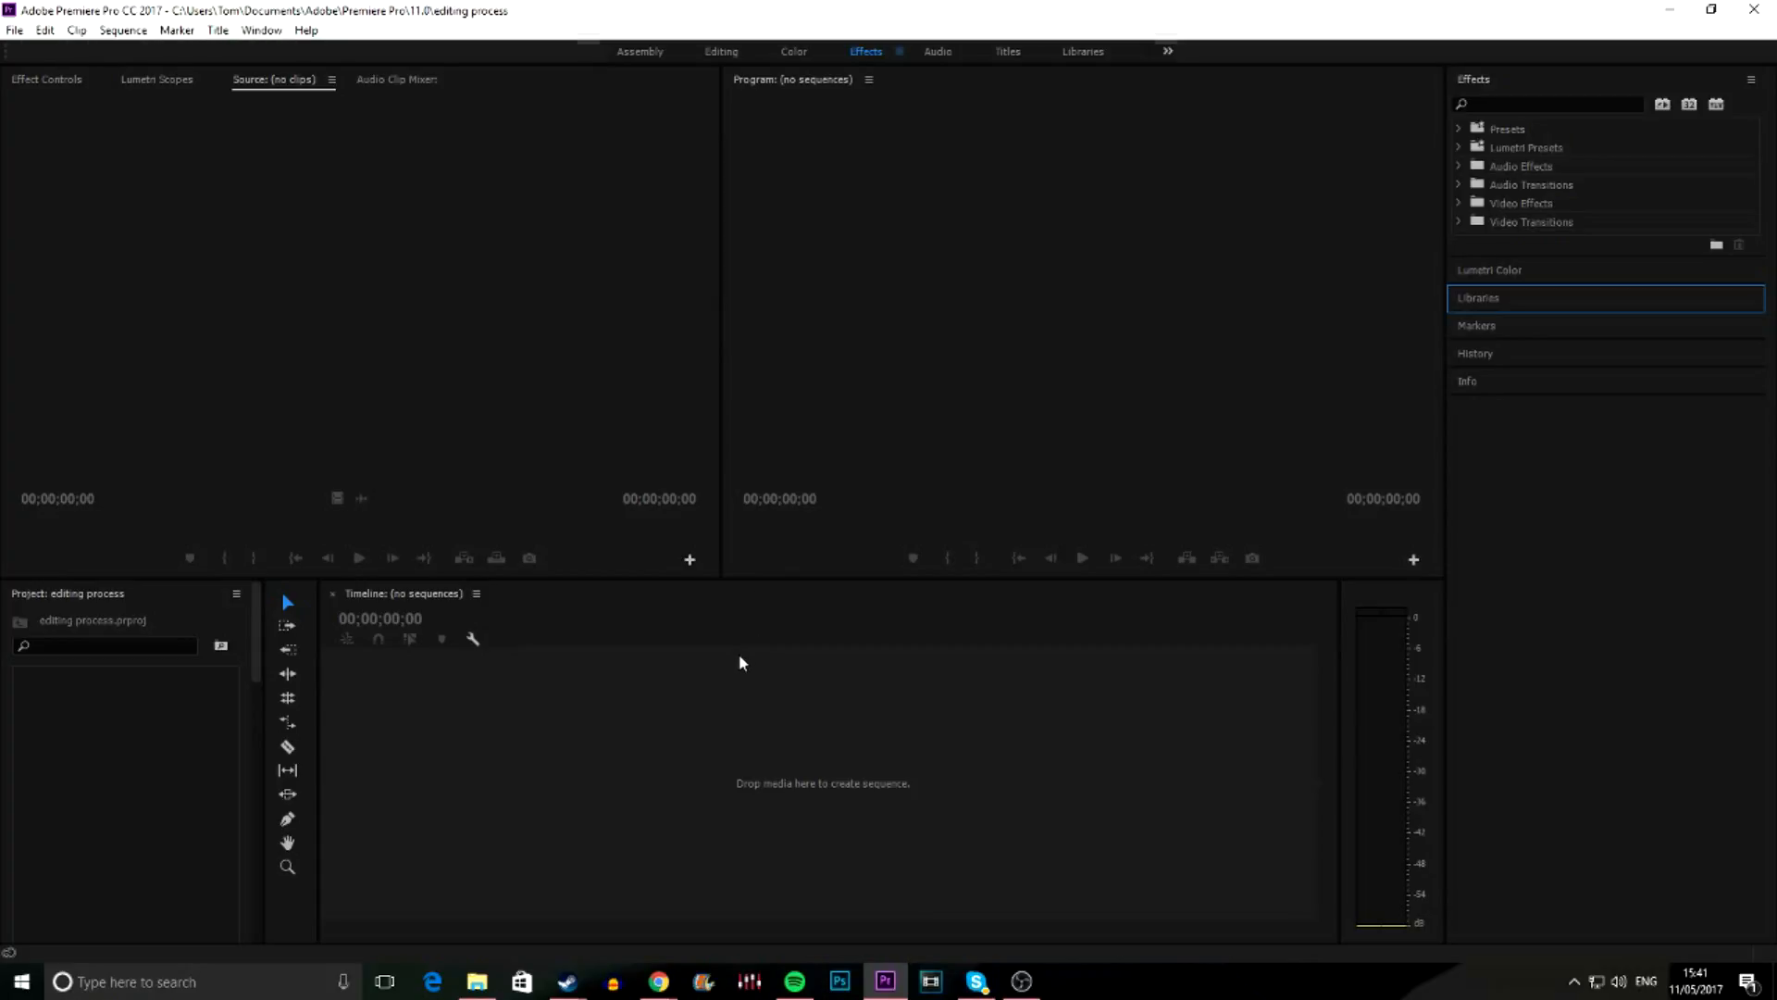
pyautogui.moveTo(729, 700)
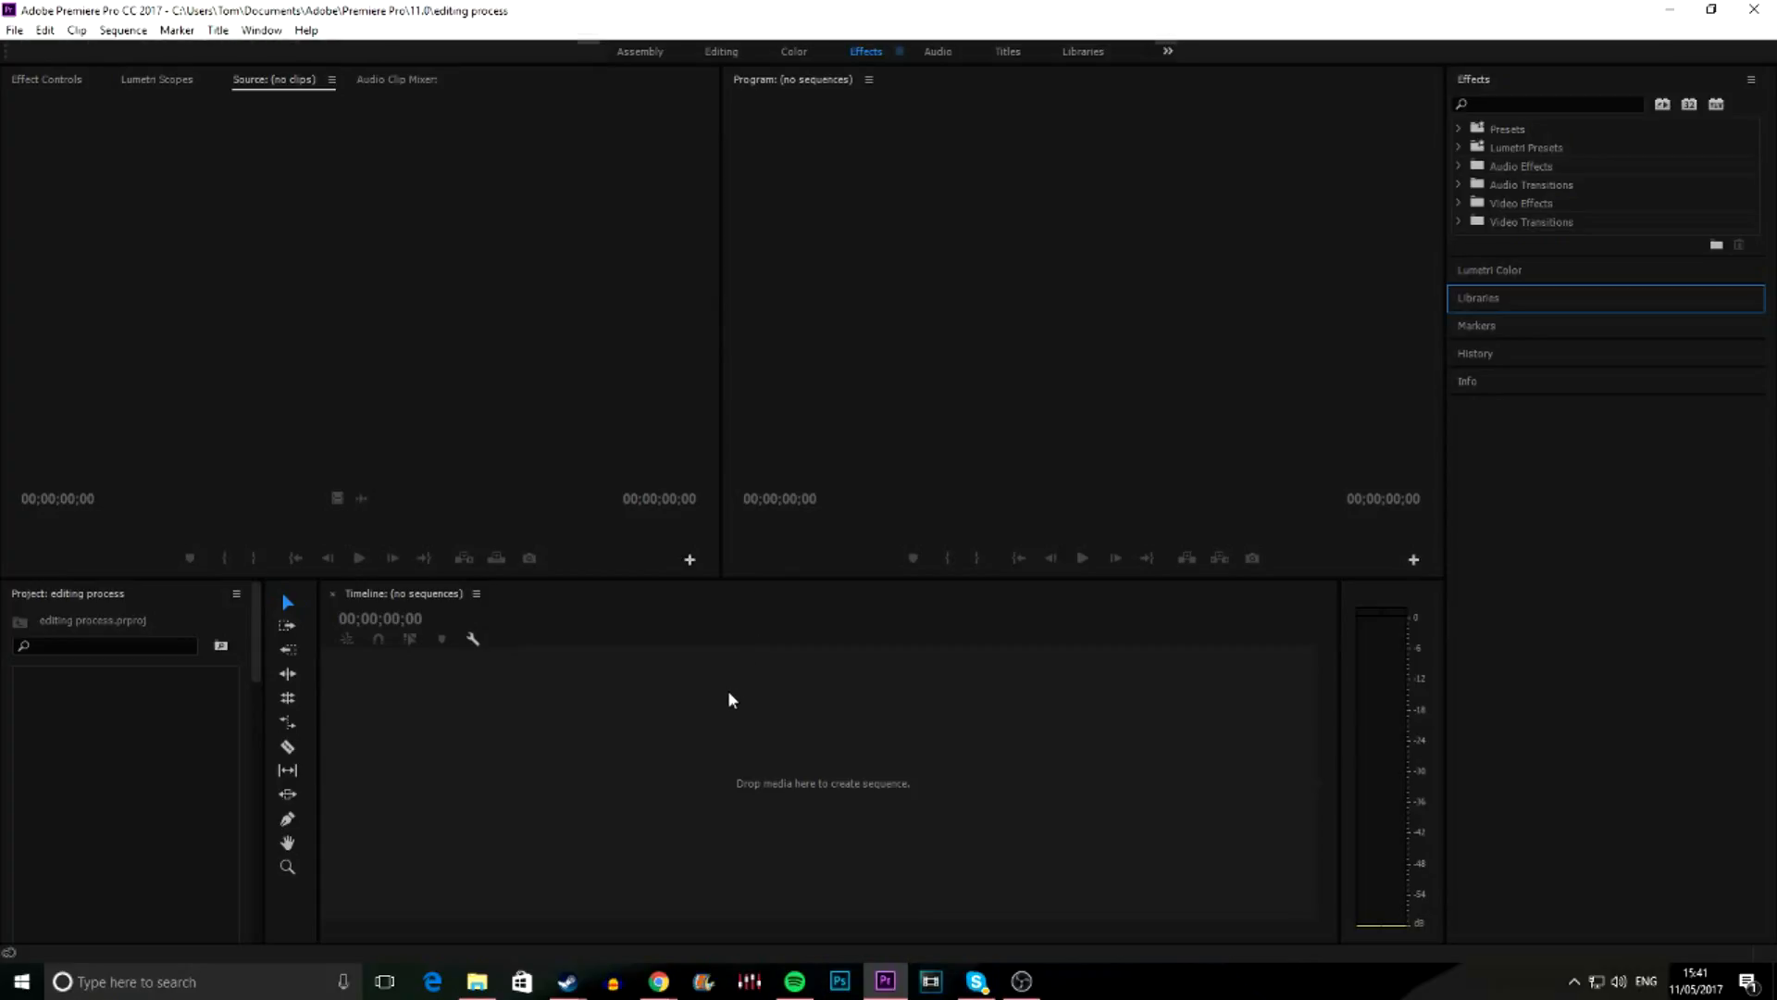
pyautogui.moveTo(507, 463)
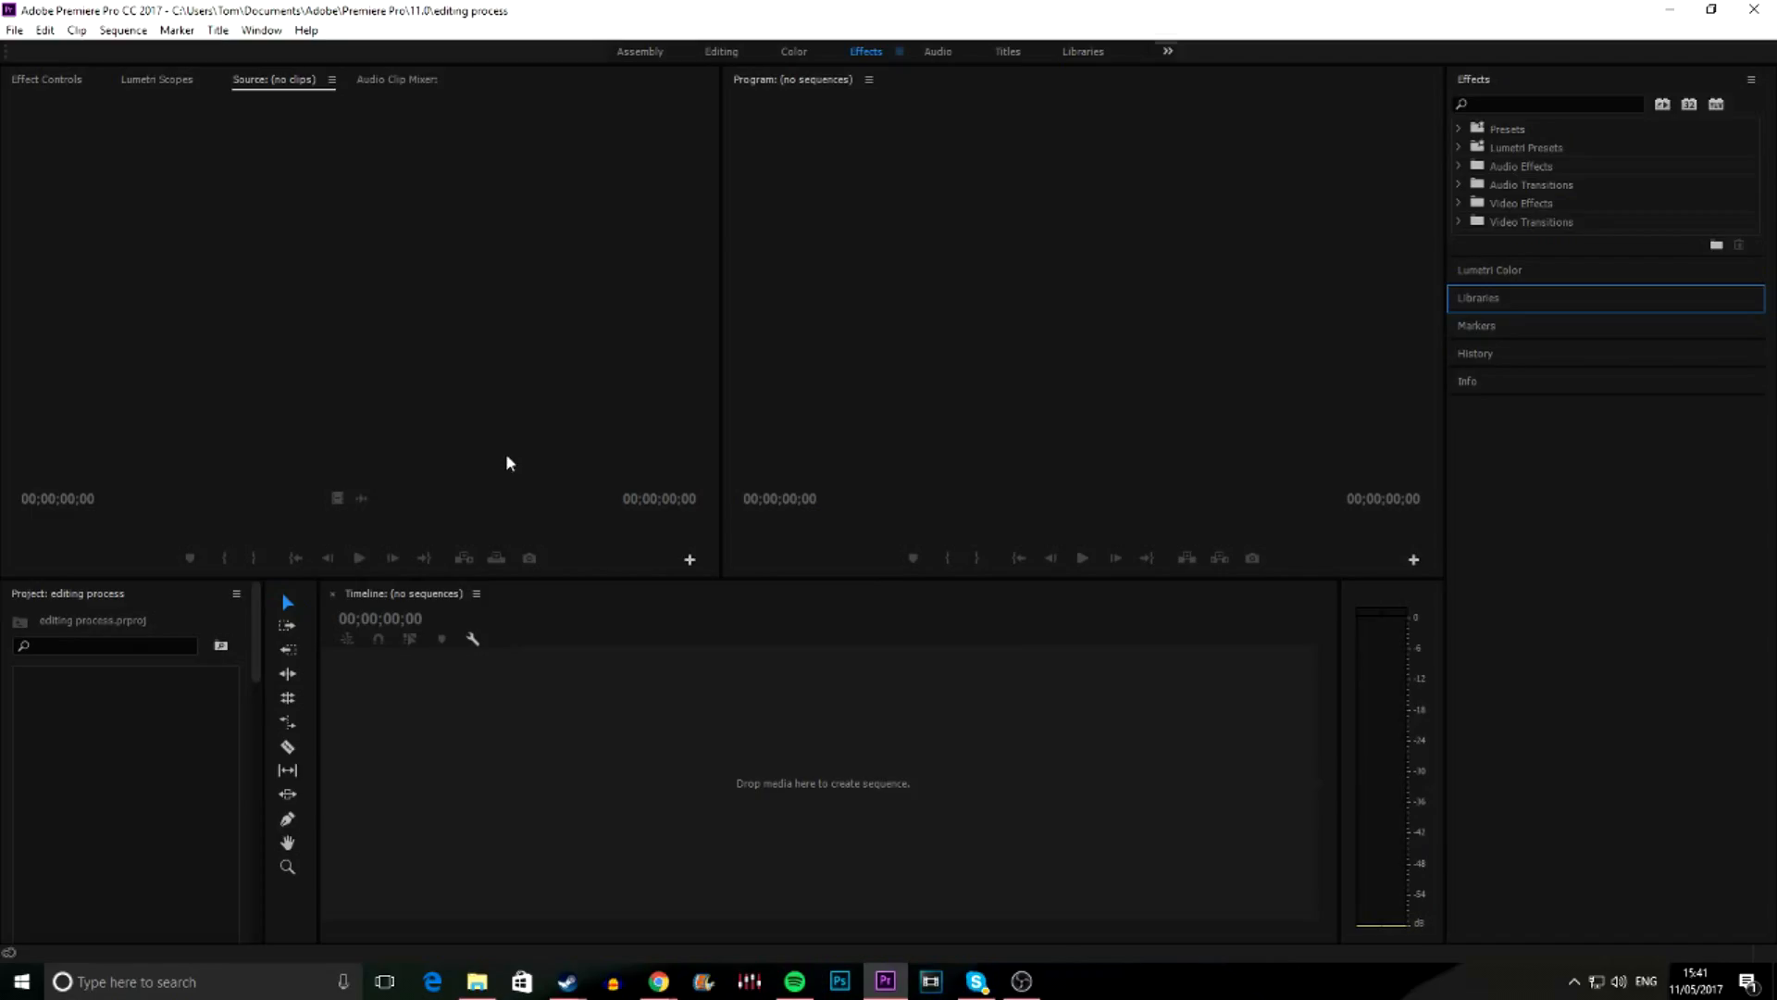
pyautogui.moveTo(984, 833)
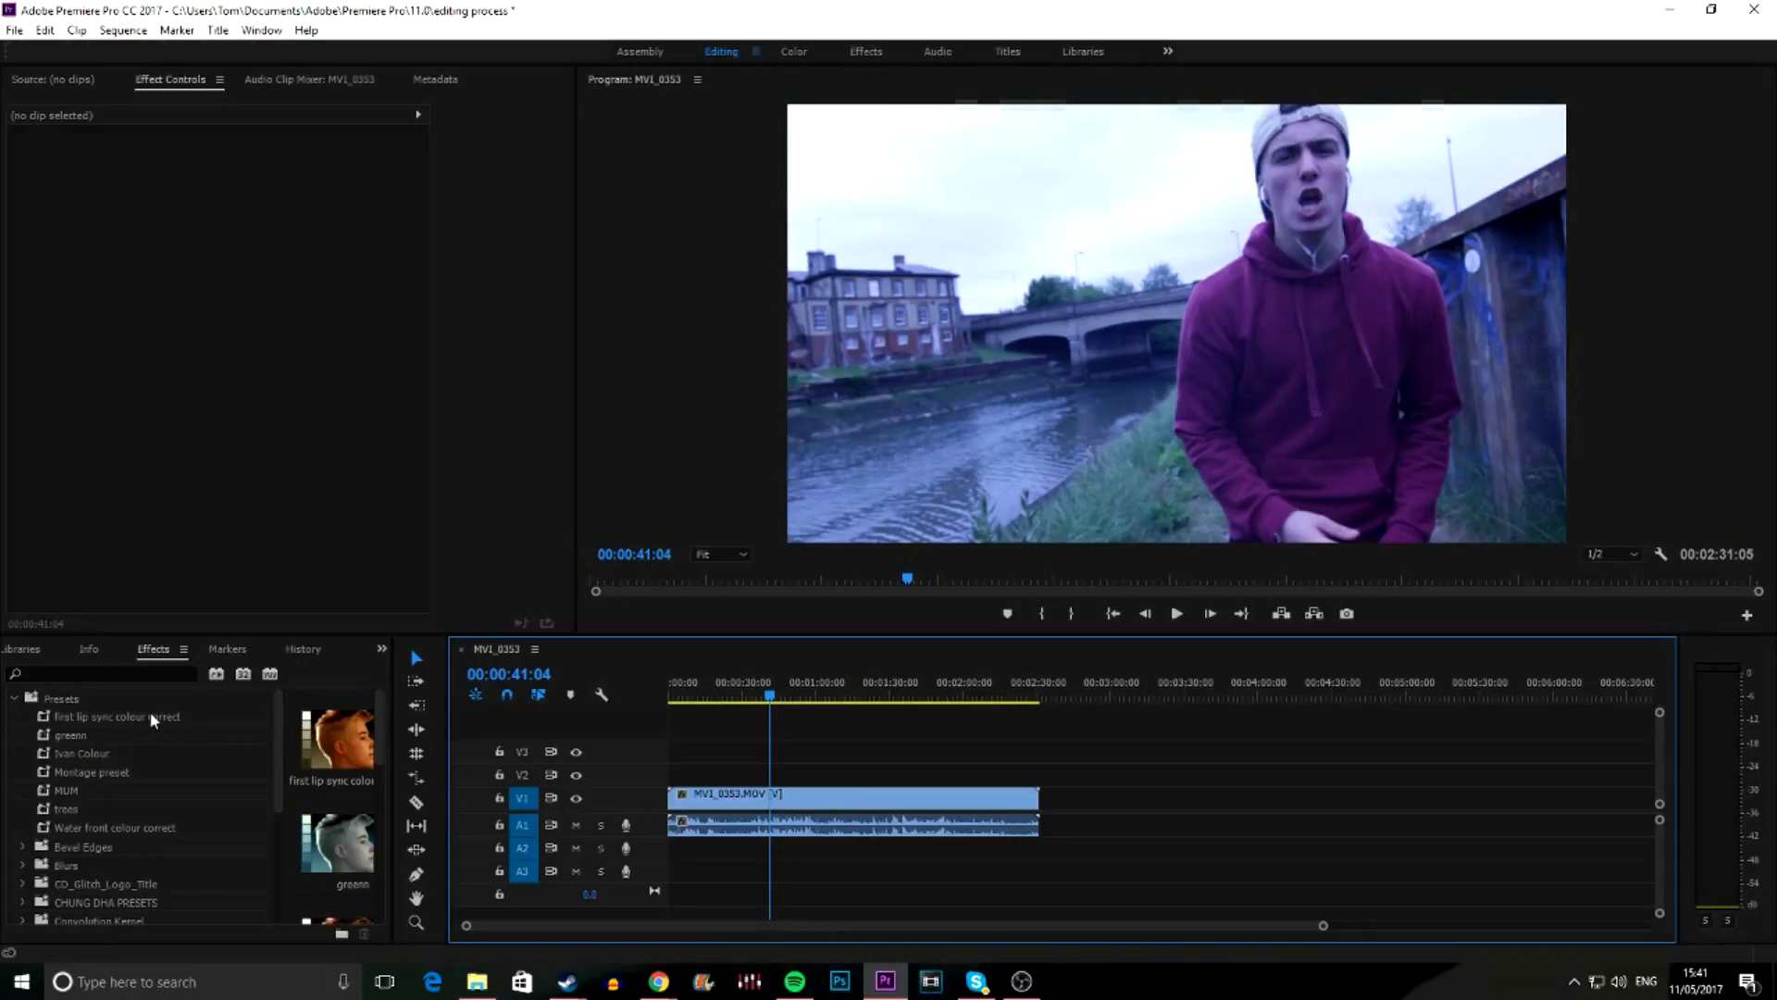
# Pick the 'first lip sync colour correct' preset and minimise Premiere Pro to the desktop
pyautogui.click(117, 715)
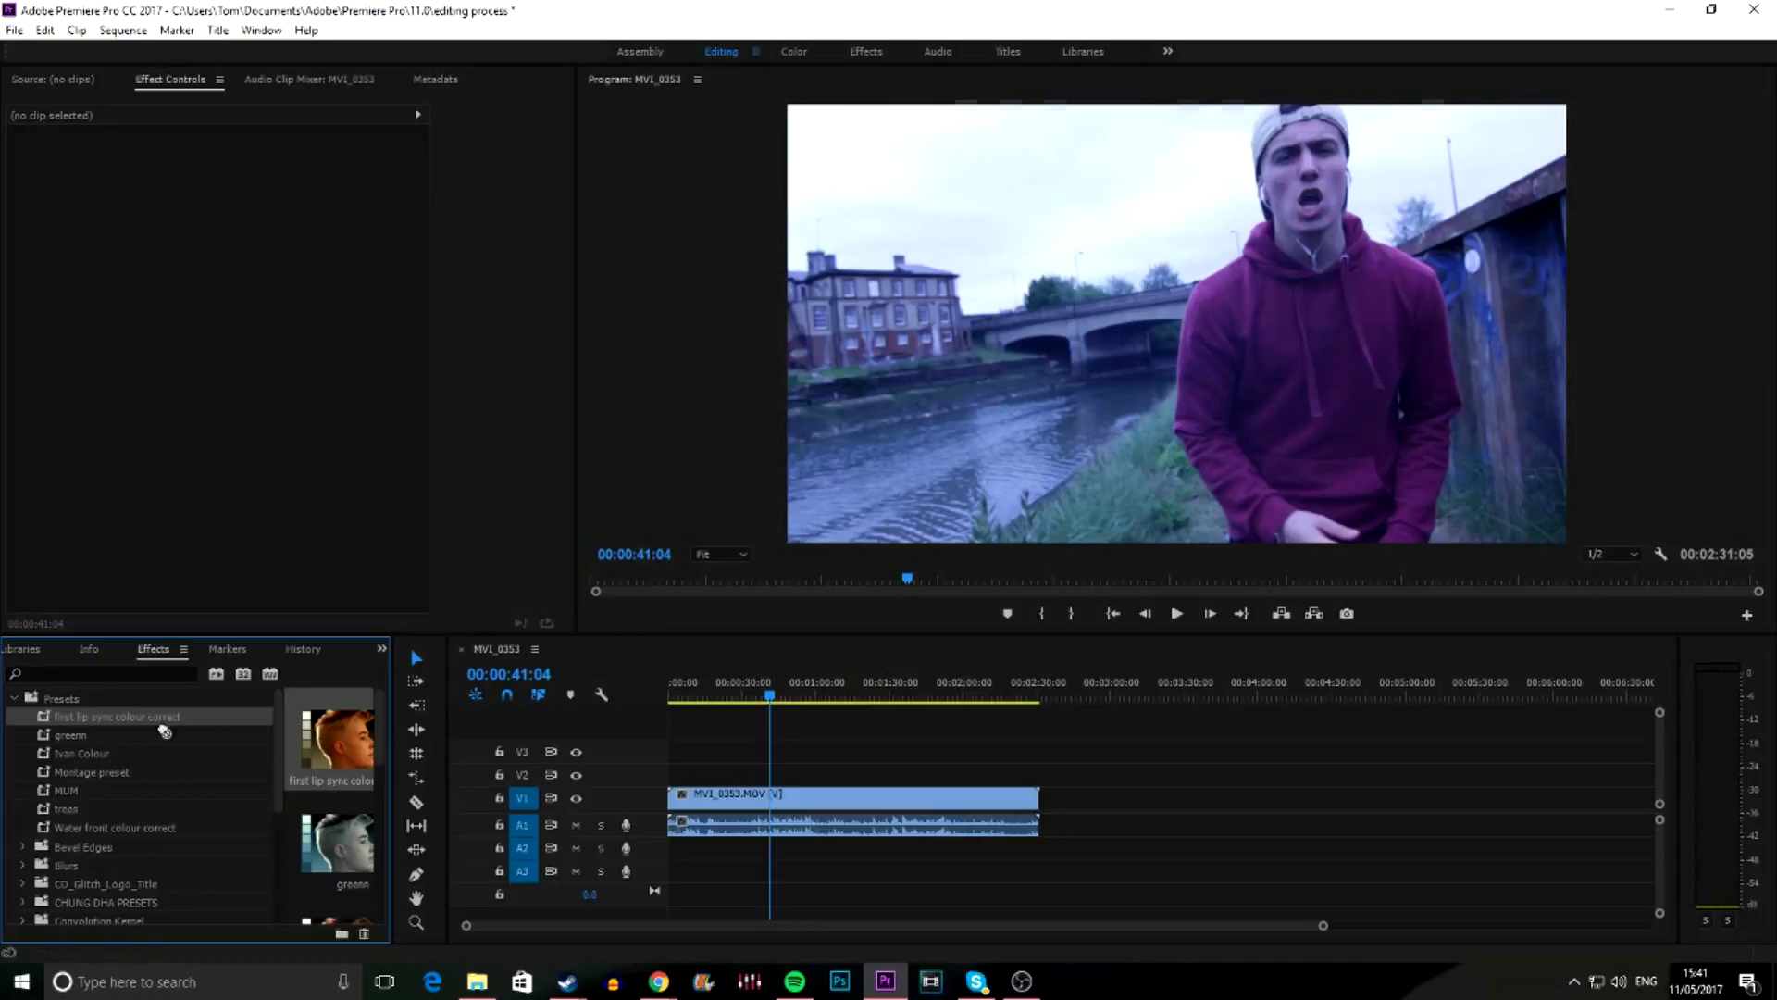
pyautogui.click(850, 795)
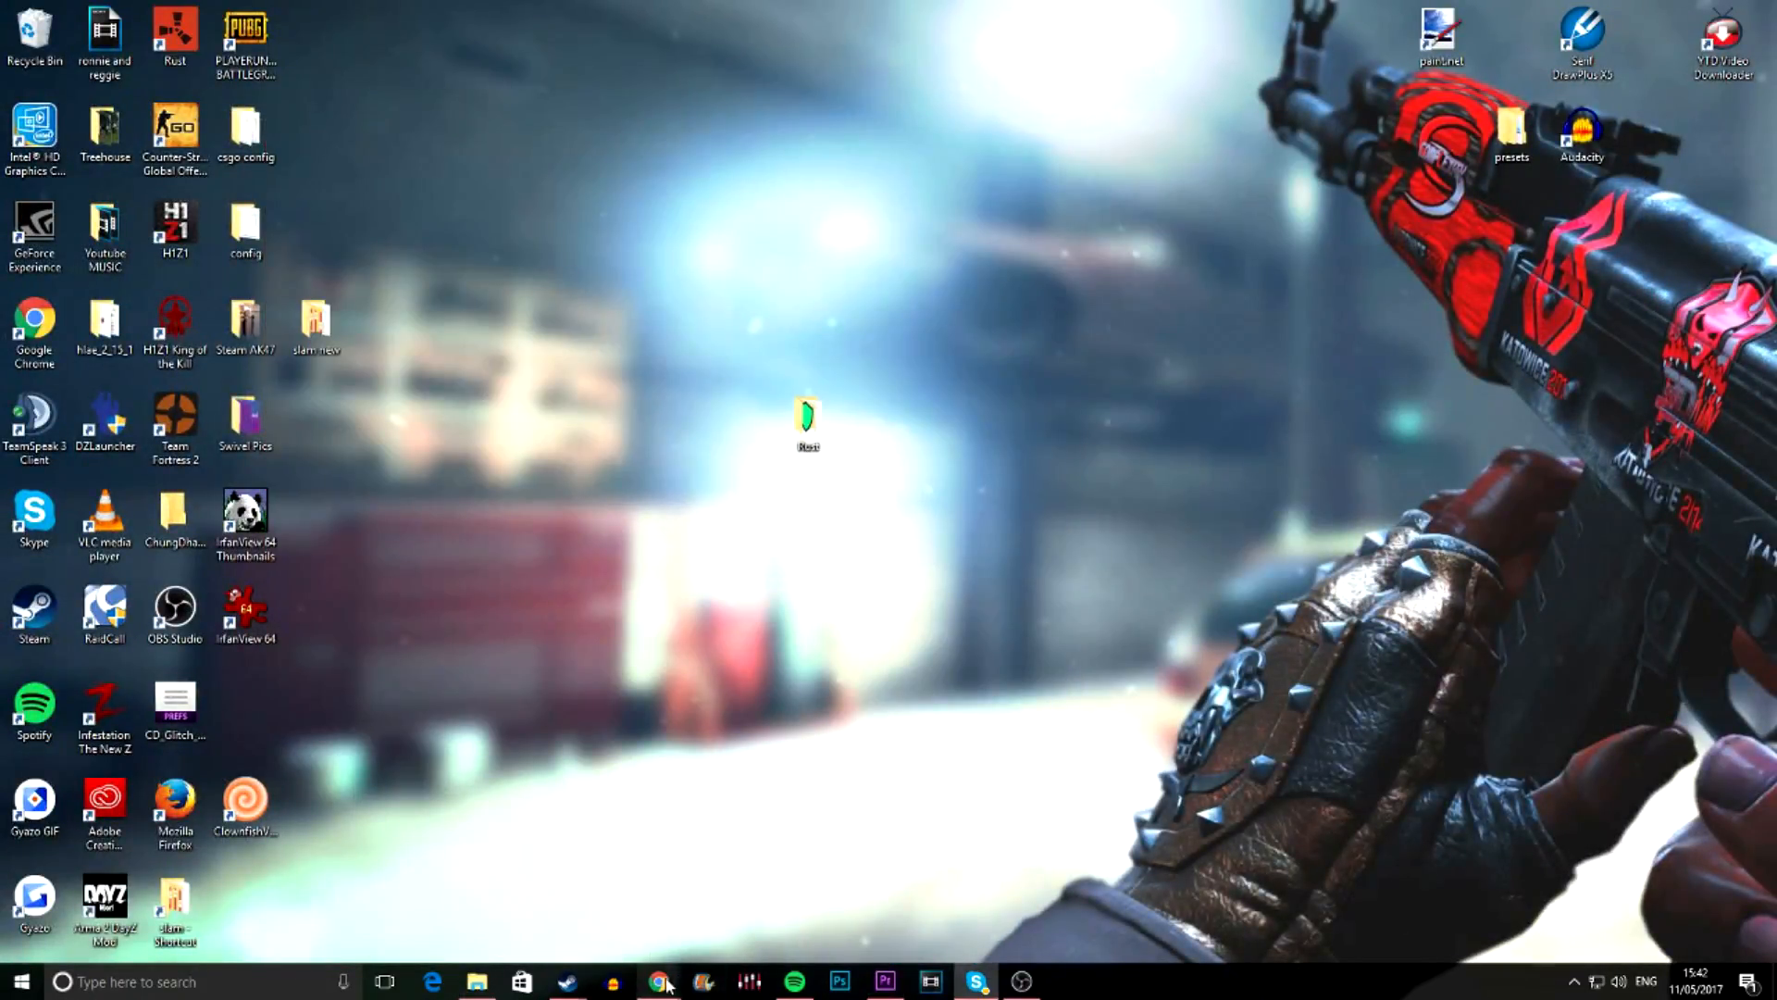
# Search YouTube for 'flim leaders' and scroll through the countdown leader results
pyautogui.click(656, 982)
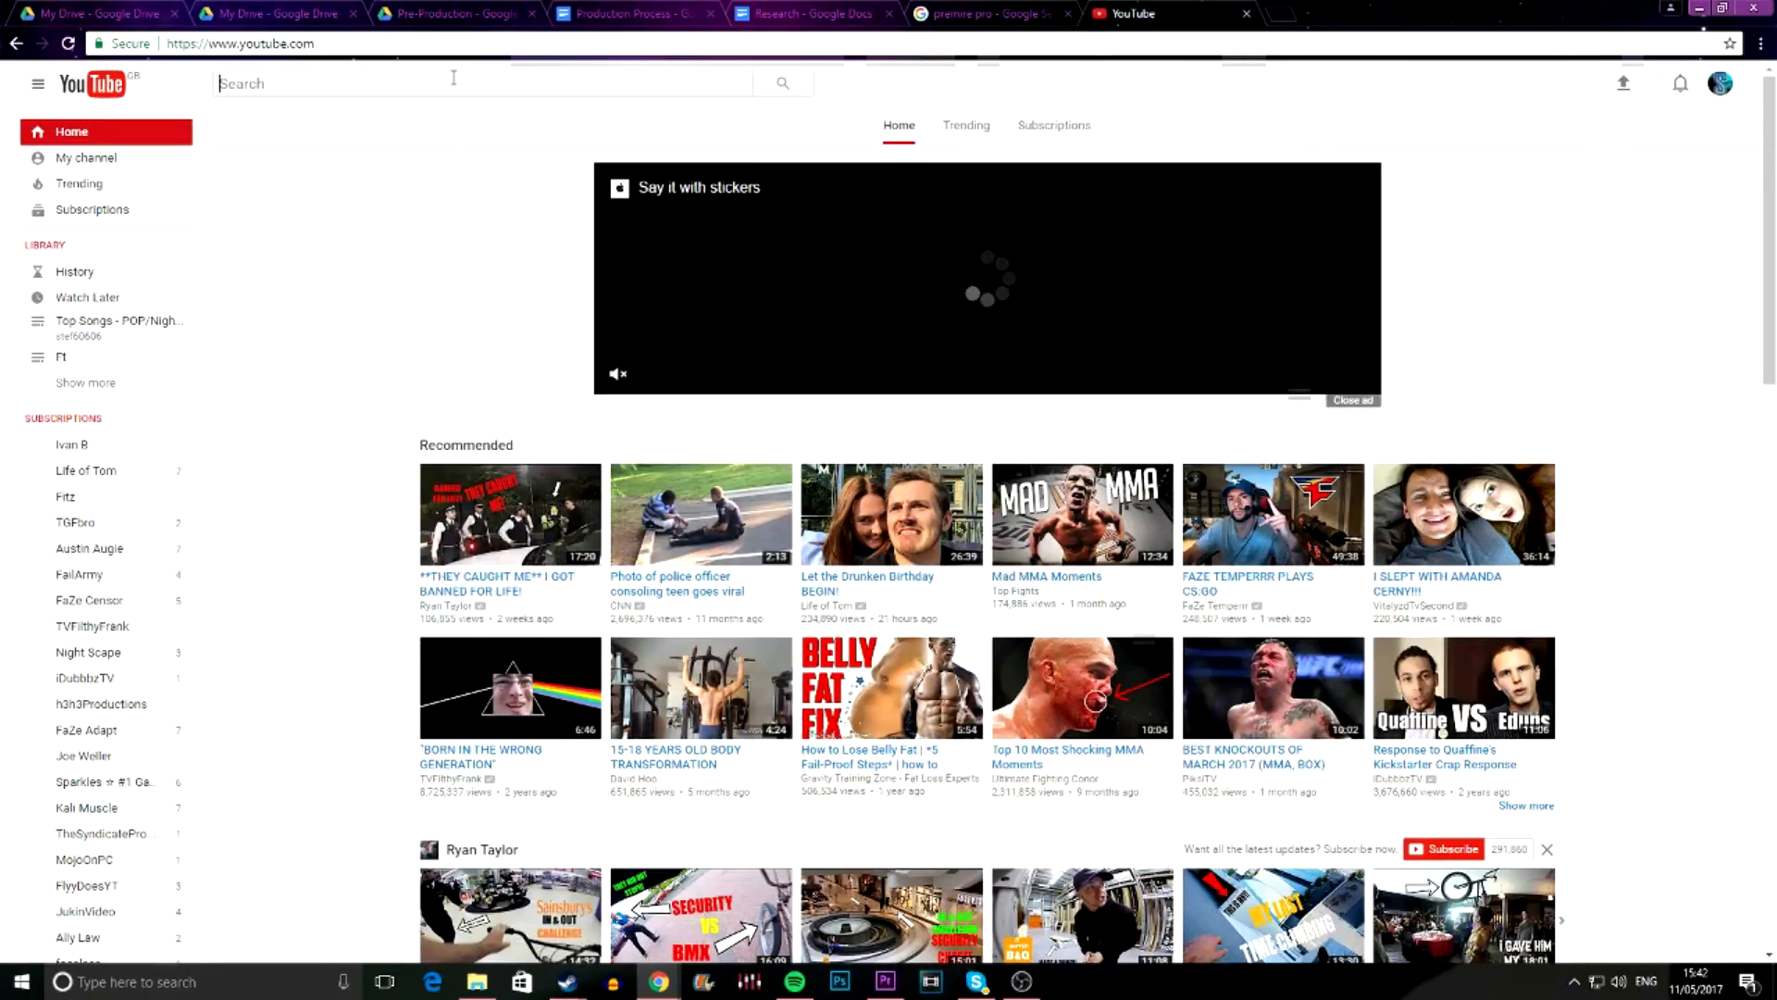
pyautogui.write('flim leaders')
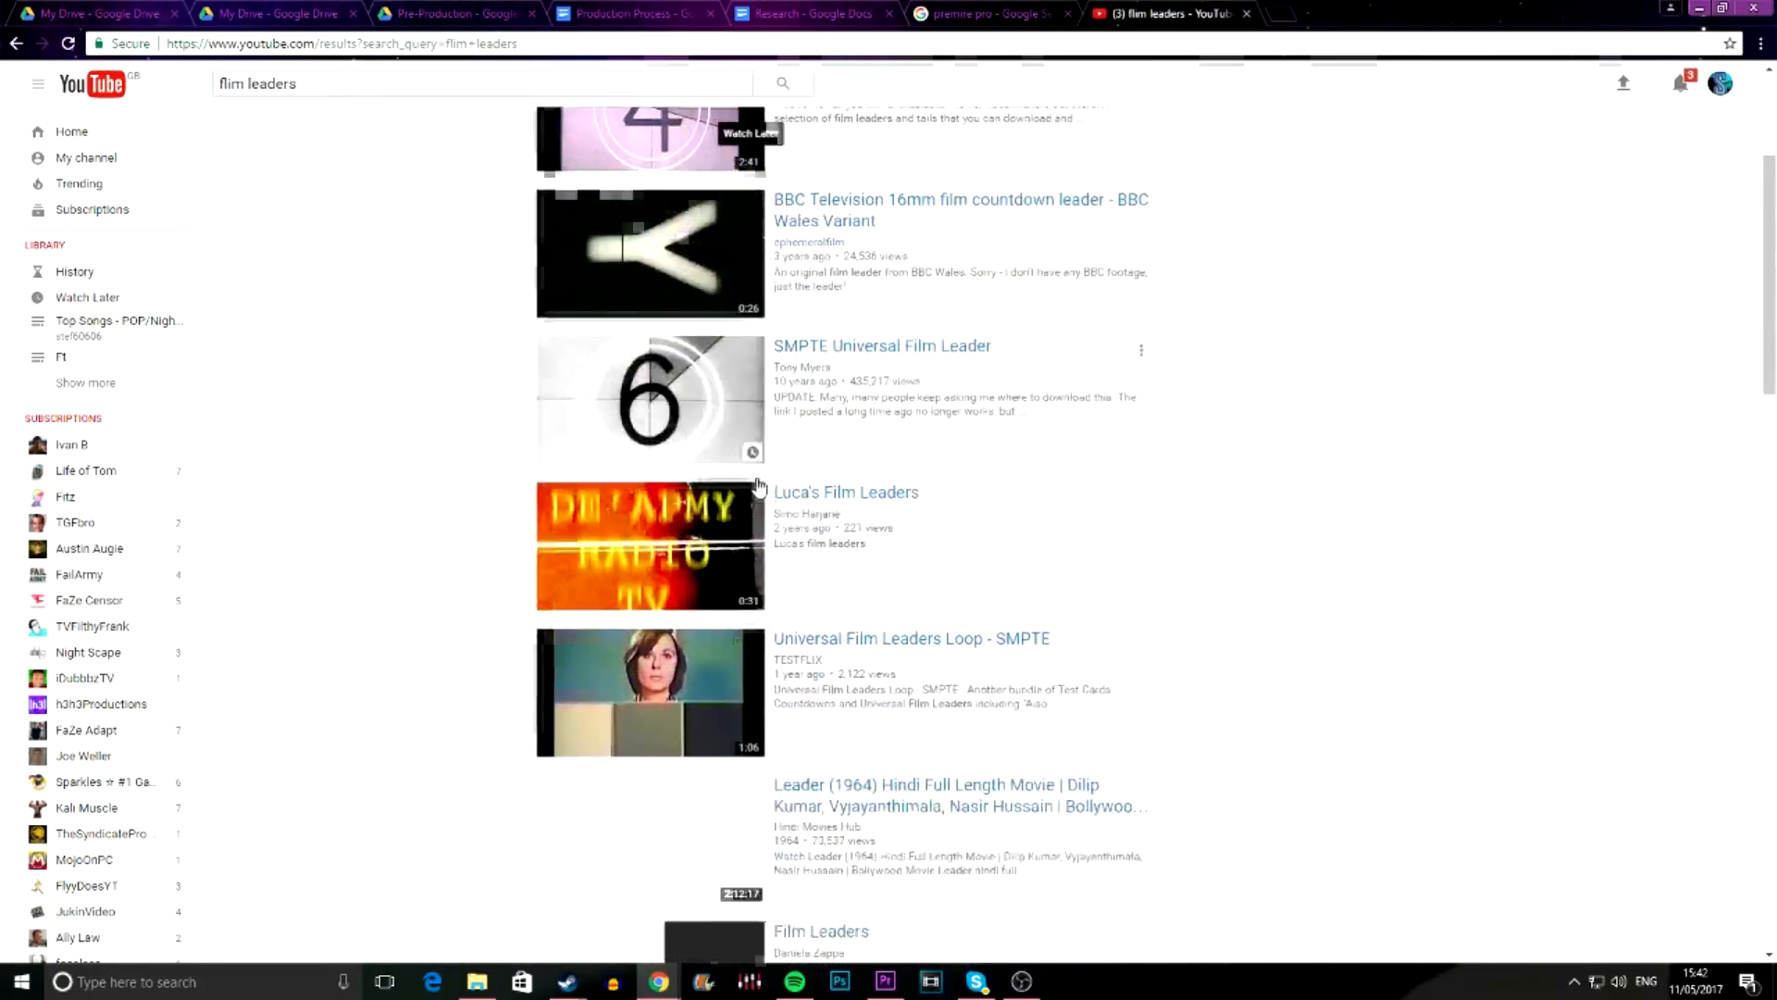
pyautogui.scroll(-3)
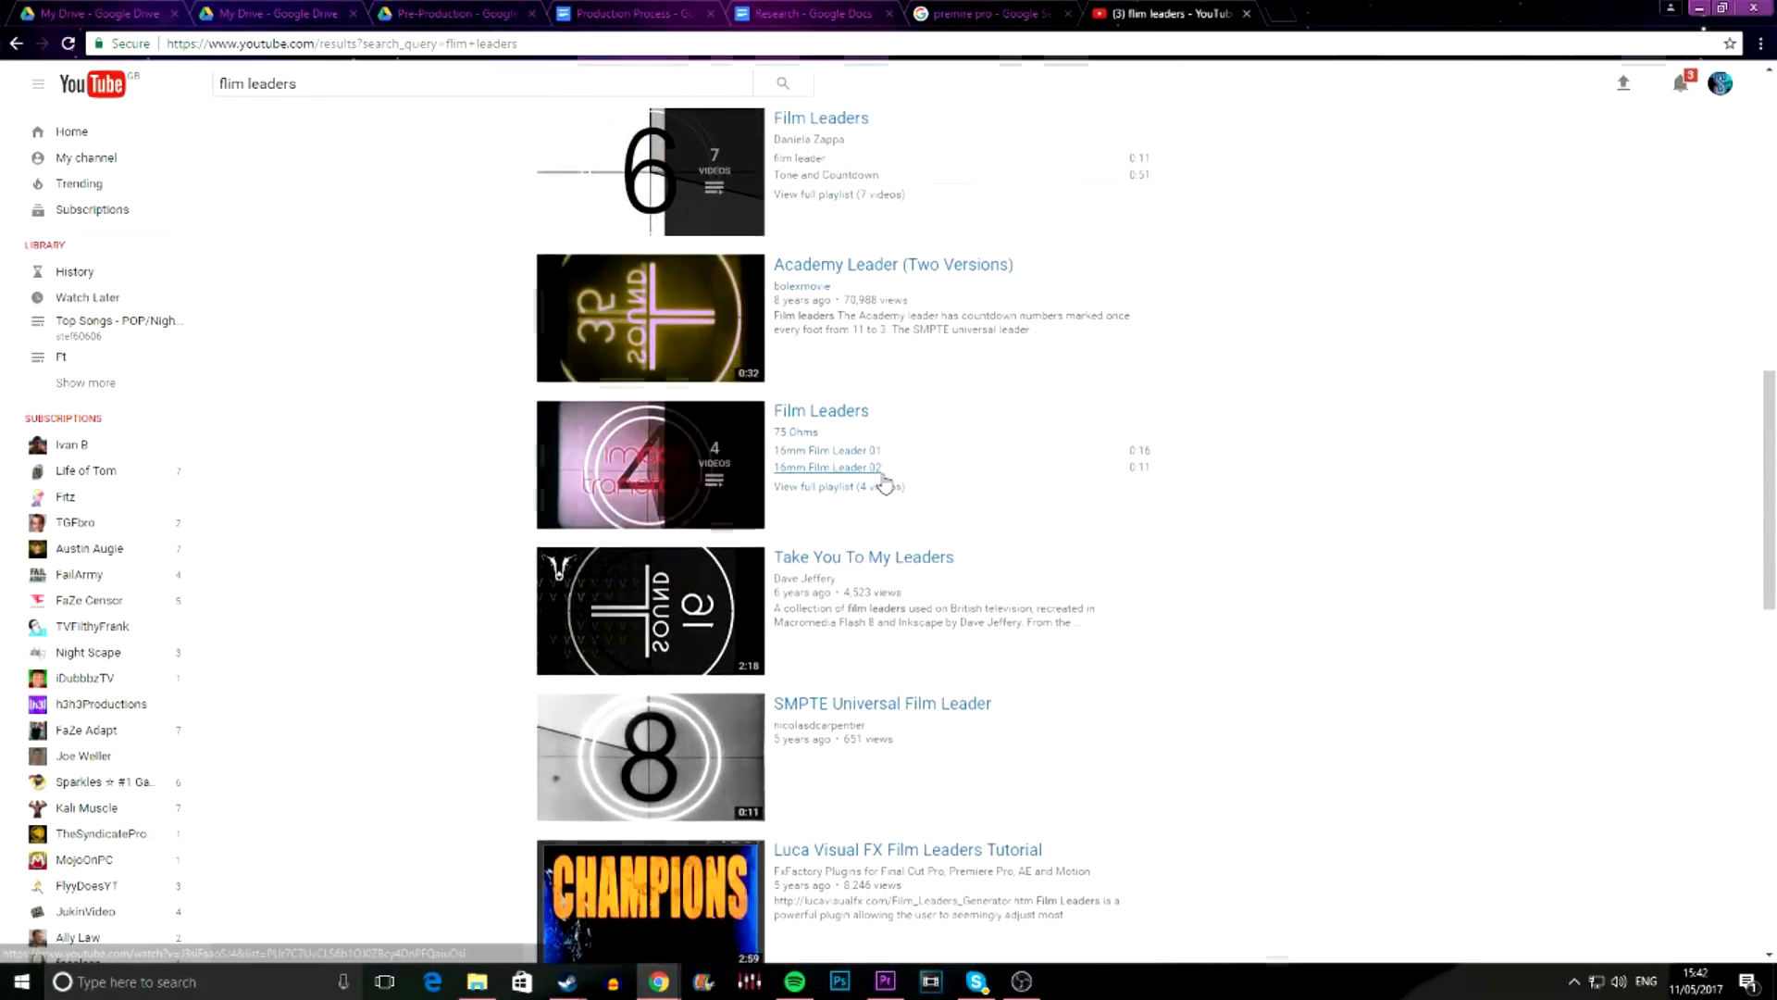
pyautogui.scroll(-3)
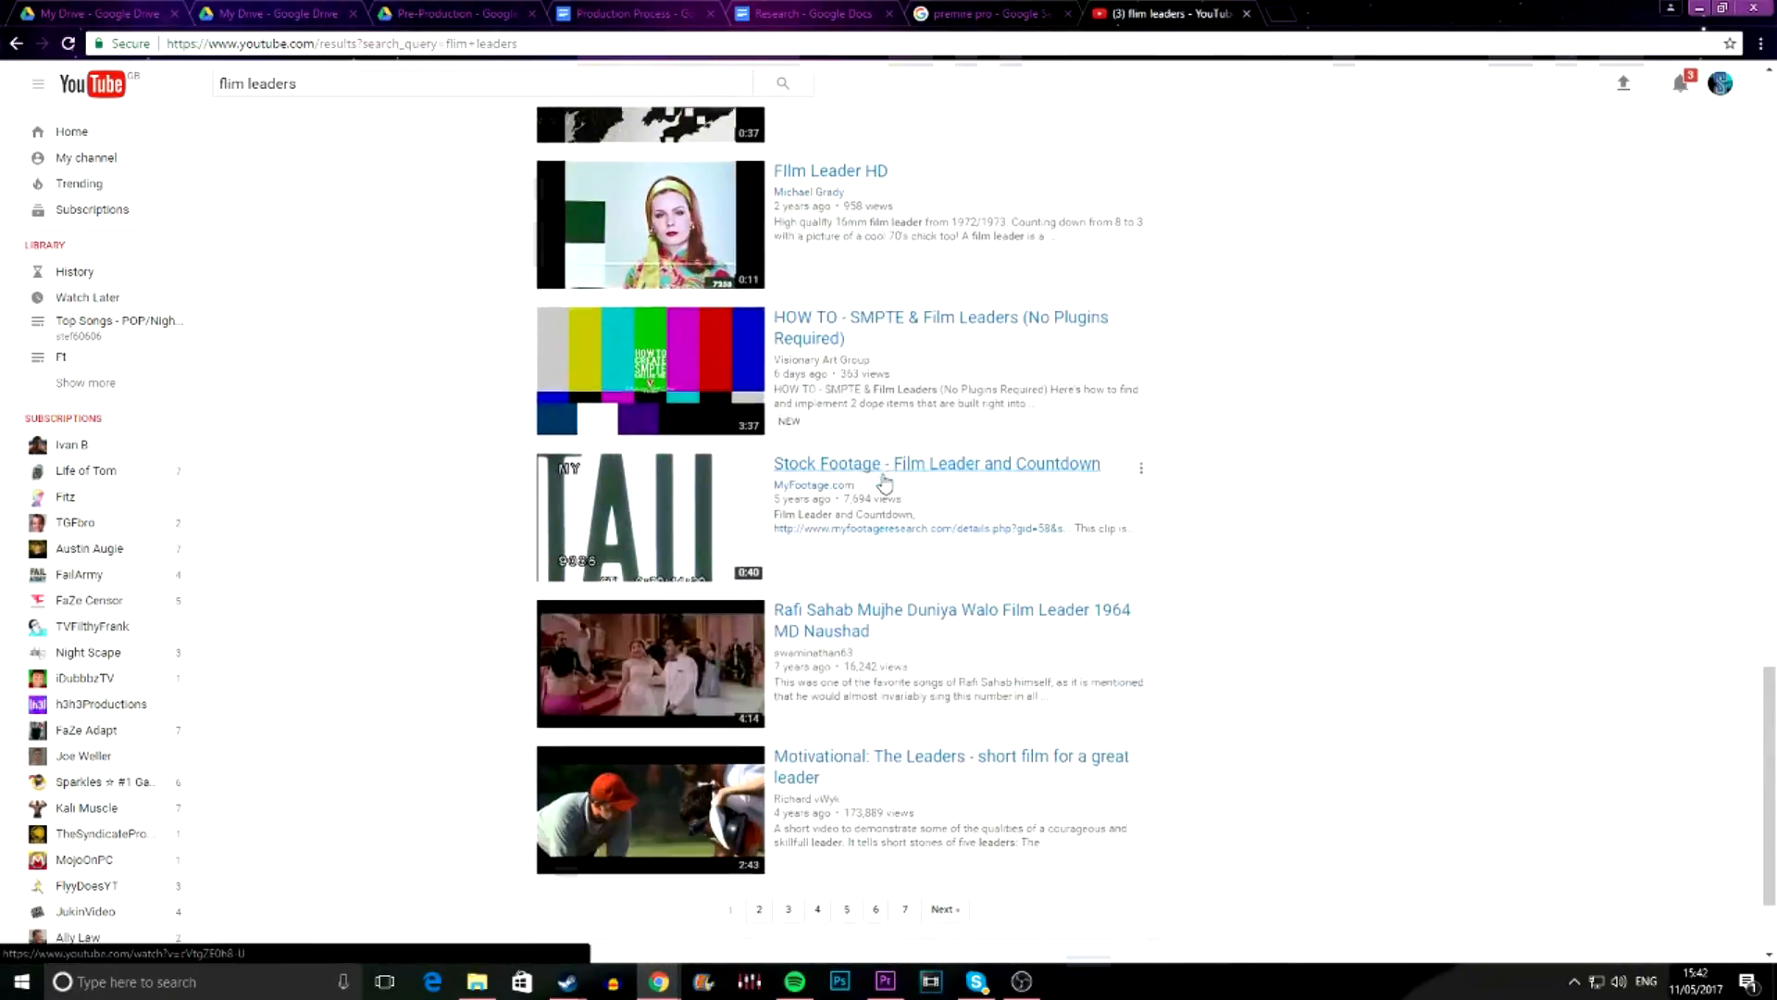
pyautogui.scroll(-3)
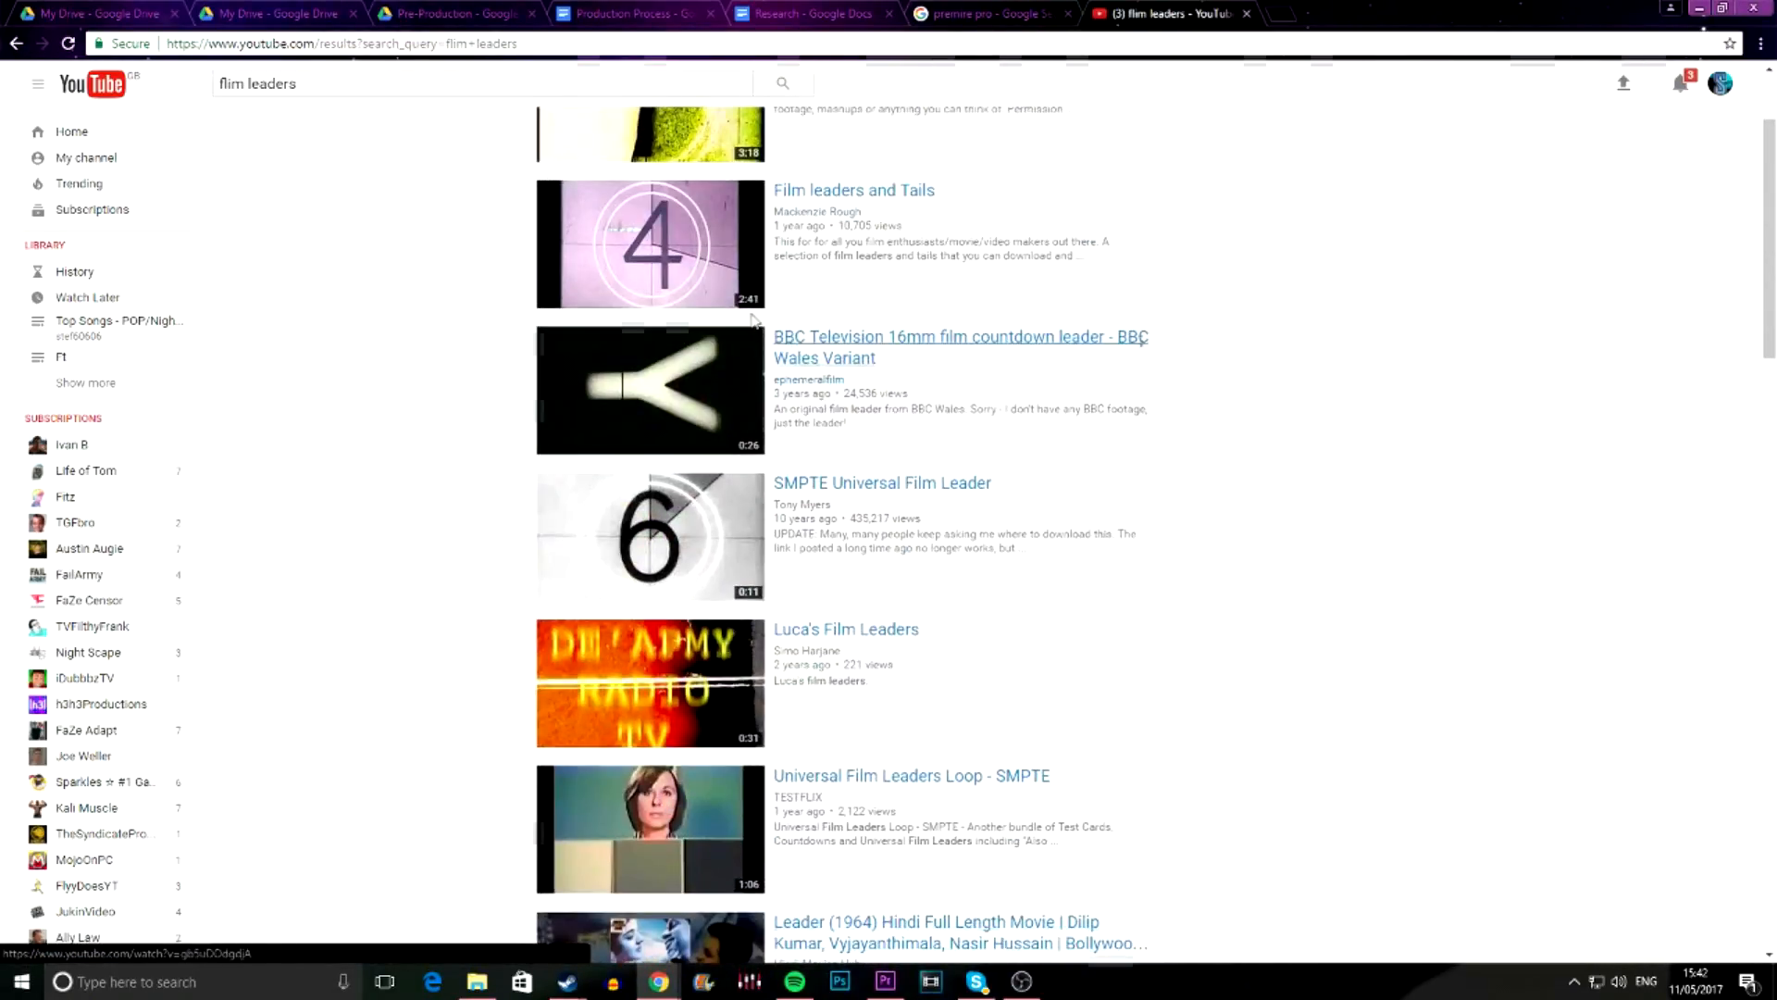
# From History, reopen the Leaders.mpg film leader video and read through its description
pyautogui.click(74, 270)
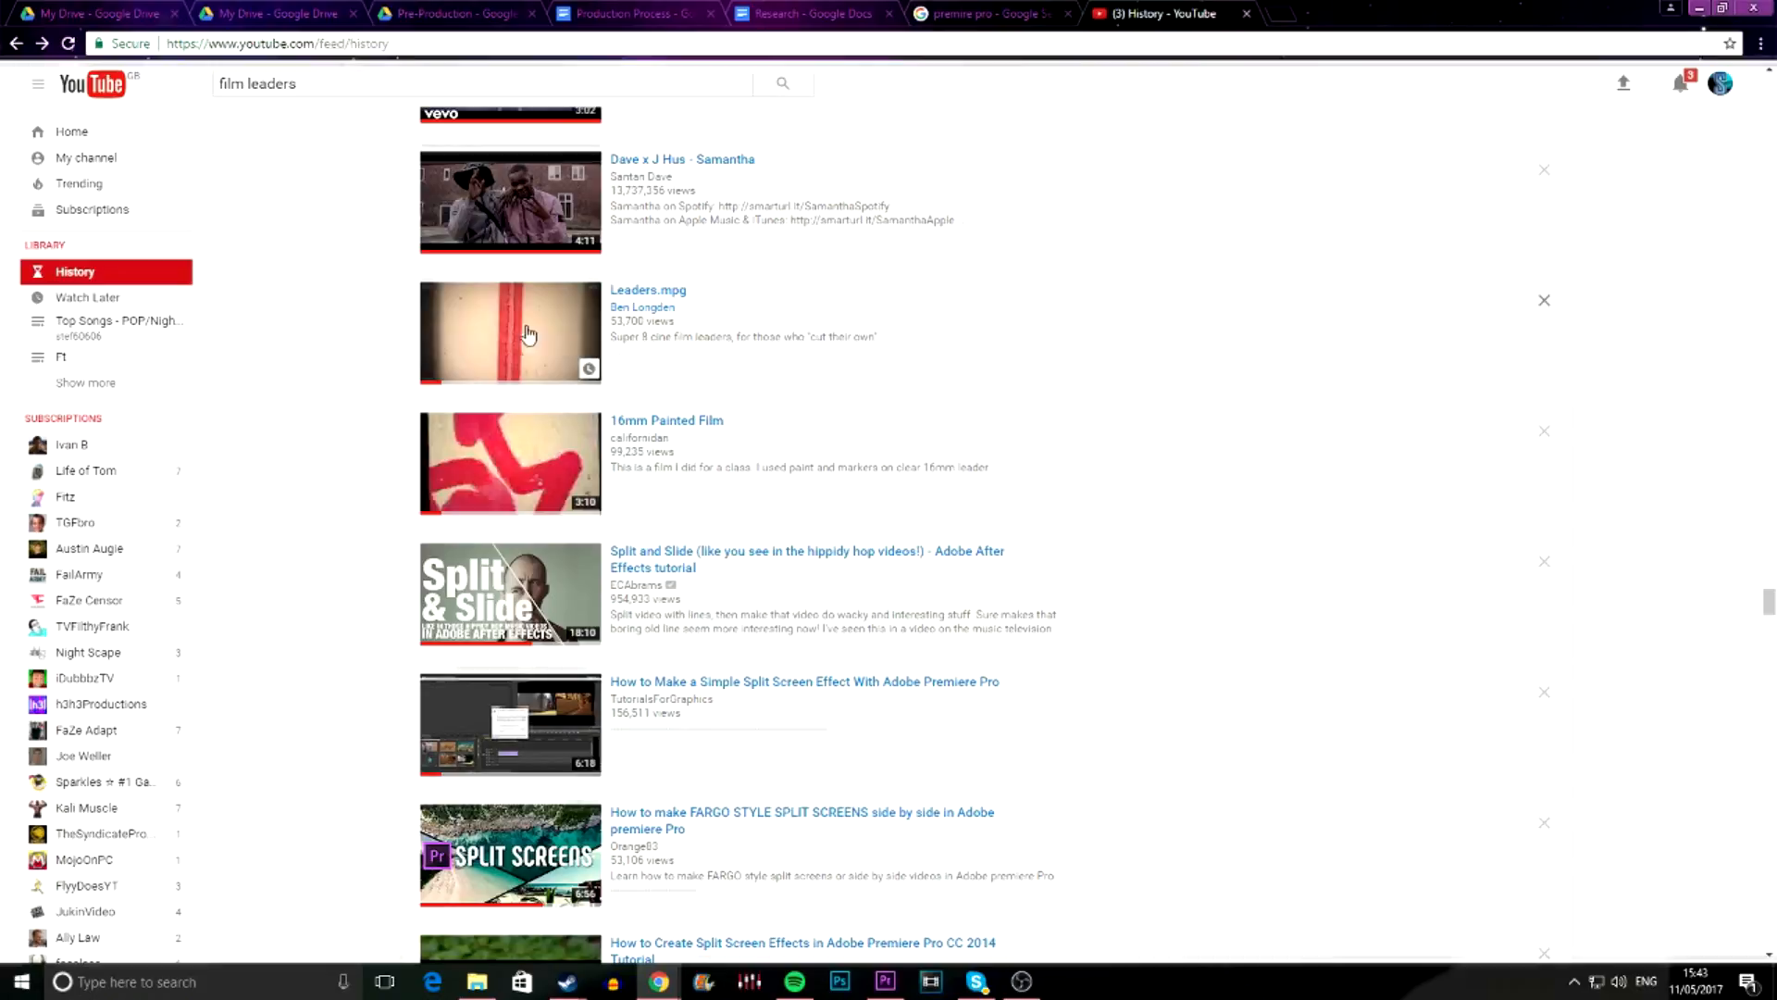
pyautogui.click(509, 332)
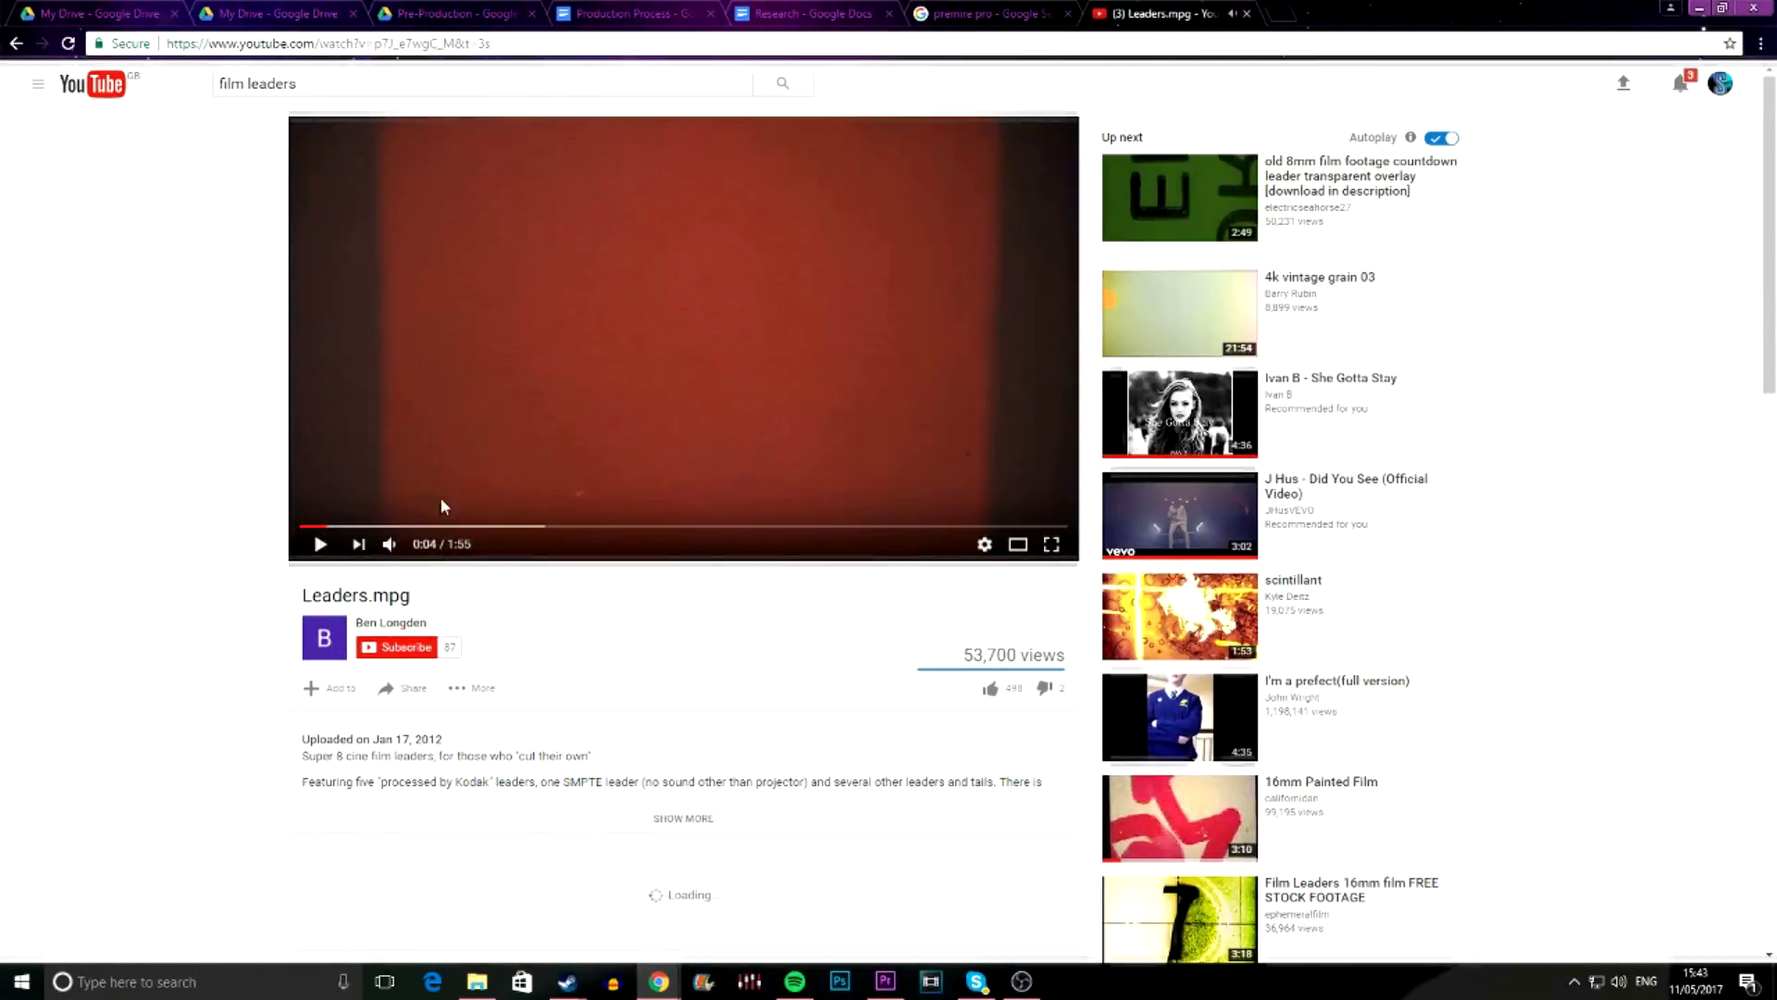
pyautogui.scroll(-3)
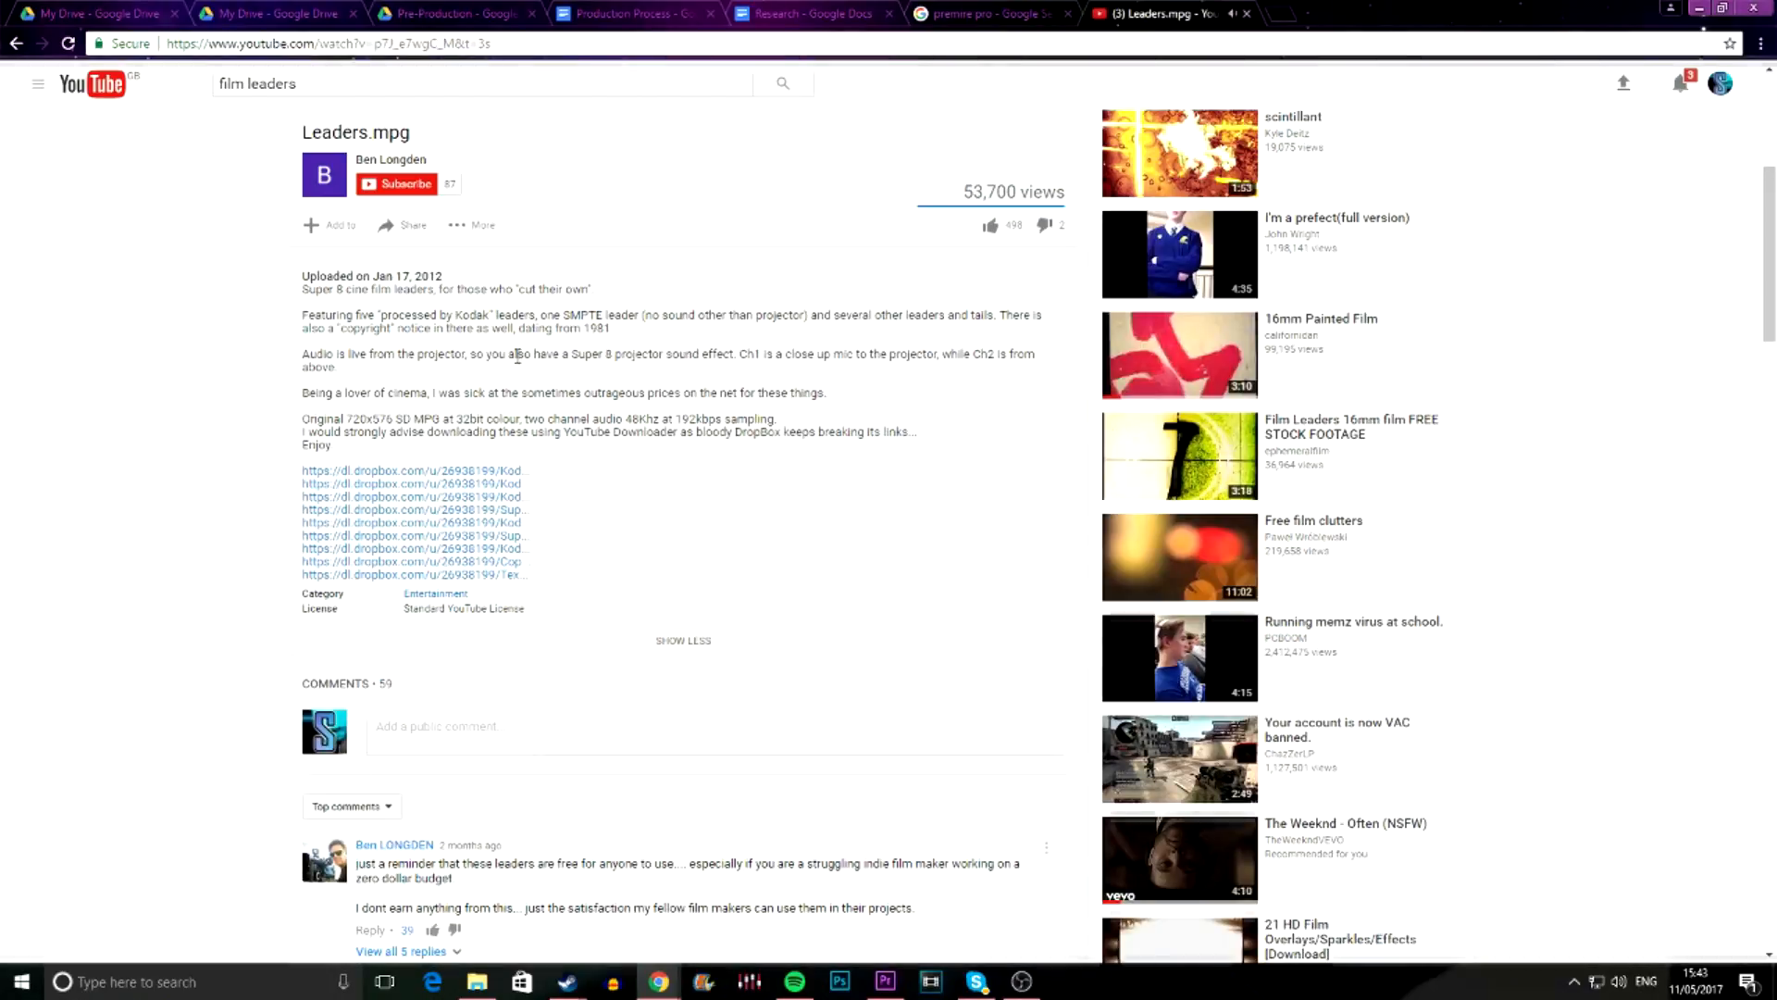
pyautogui.scroll(-3)
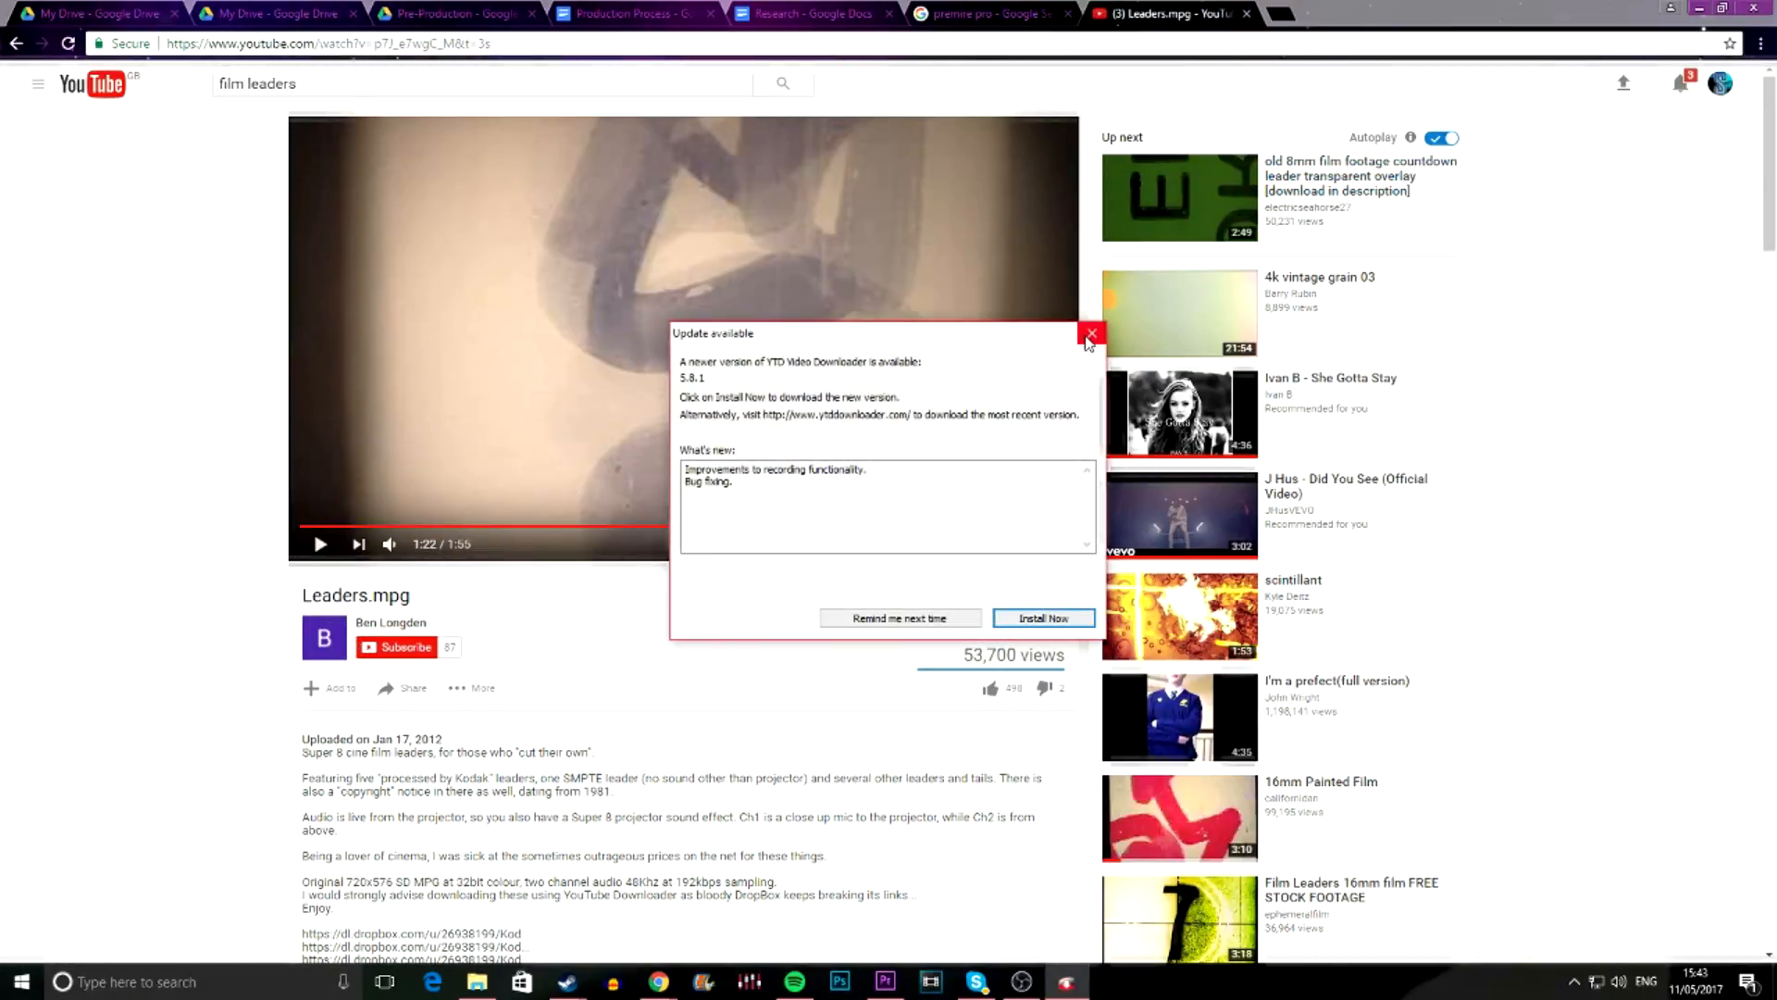
# Dismiss the YTD update notice and enter the Leaders.mpg URL for downloading
pyautogui.click(900, 618)
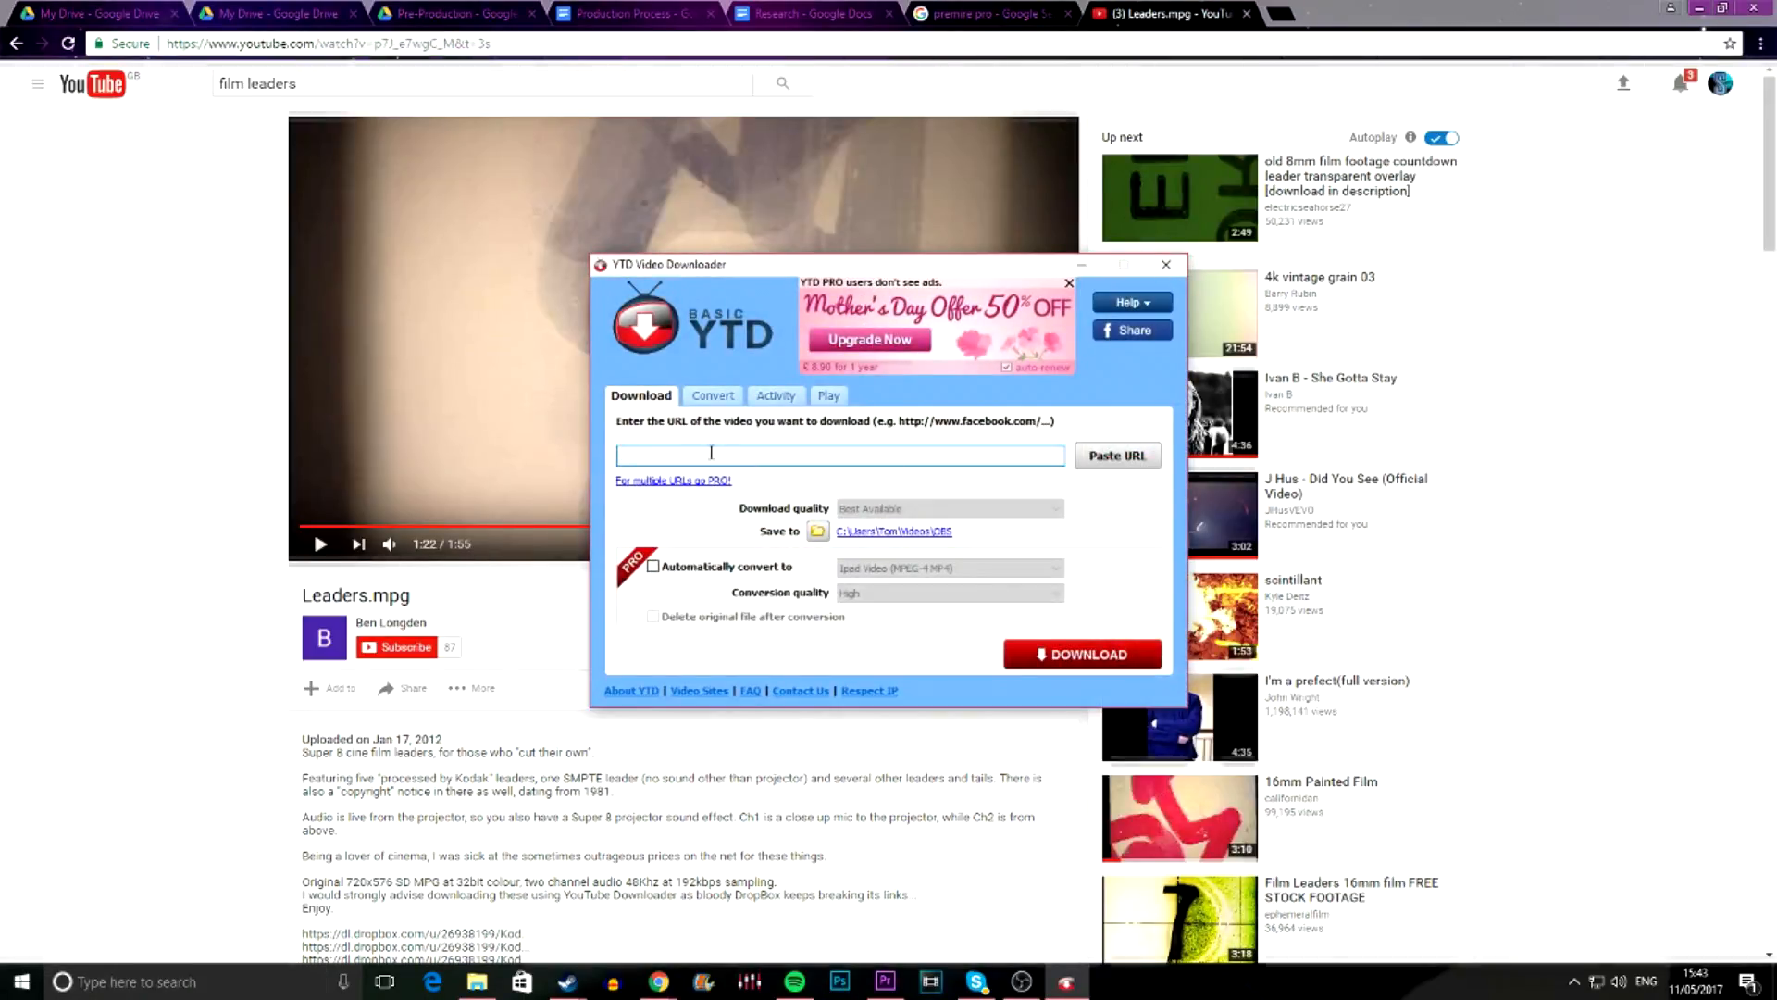
pyautogui.click(1117, 456)
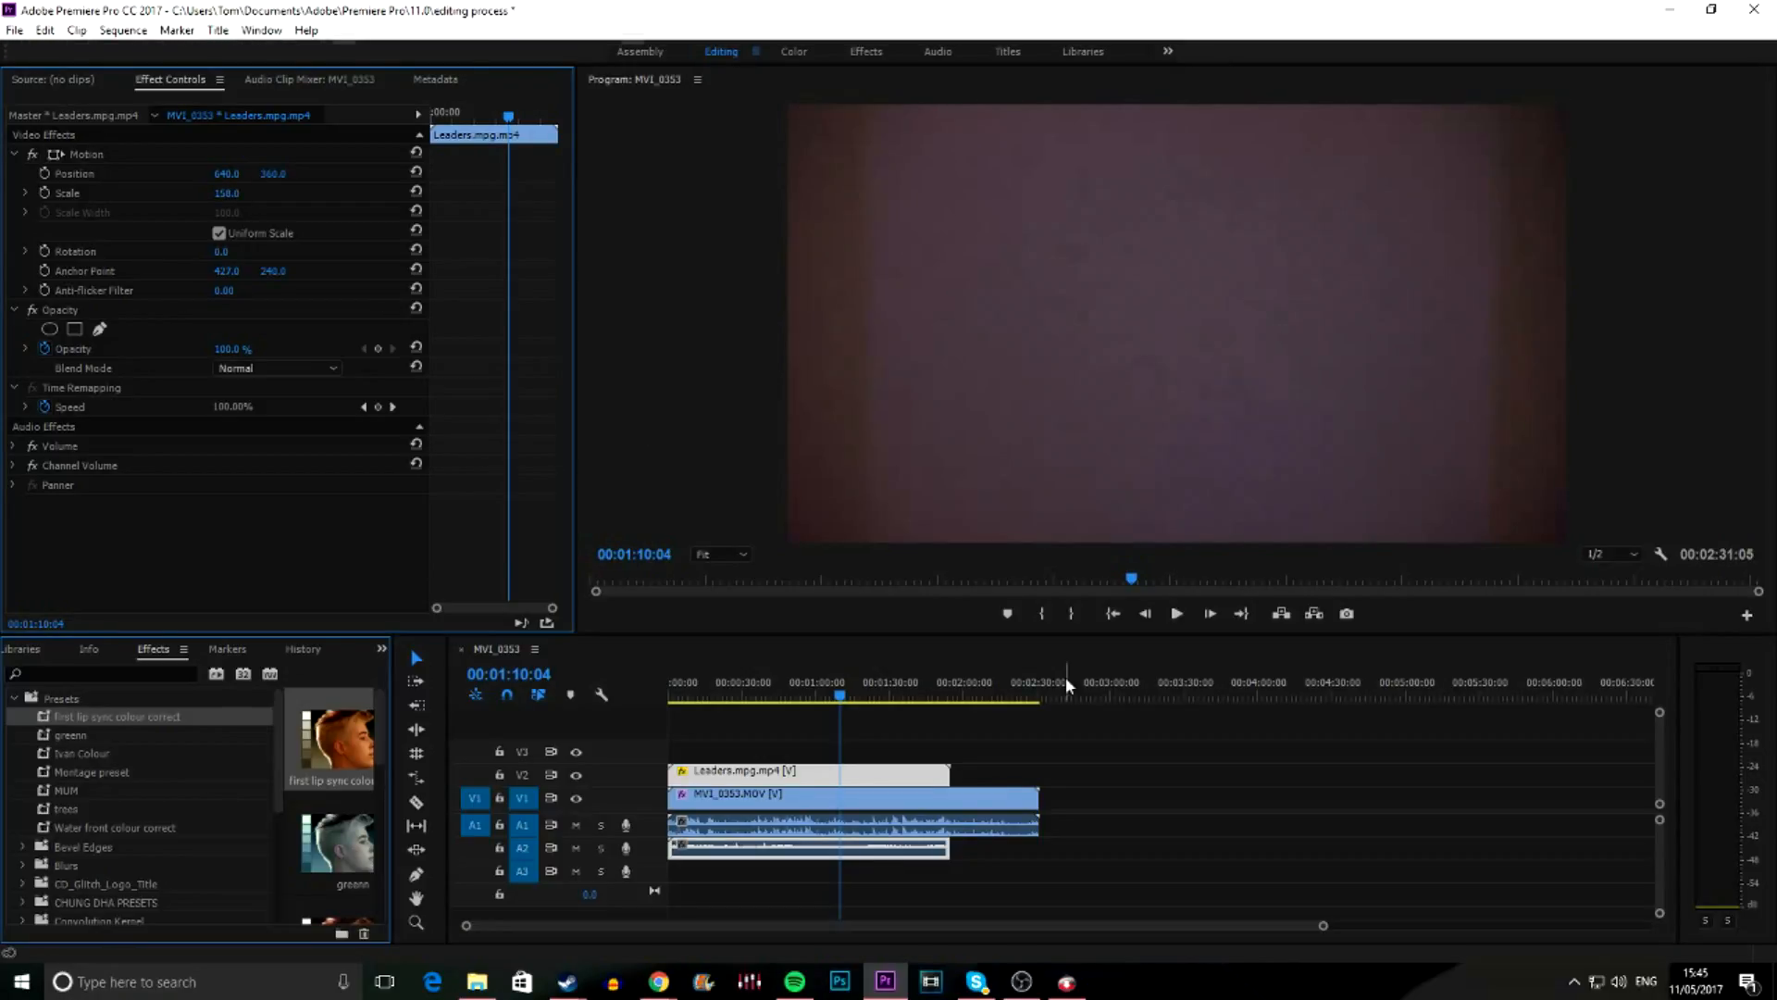
# Place the downloaded Leaders.mpg.mp4 on V2 above the MV1_0353 rap footage, scaled to 150%
pyautogui.rightClick(849, 807)
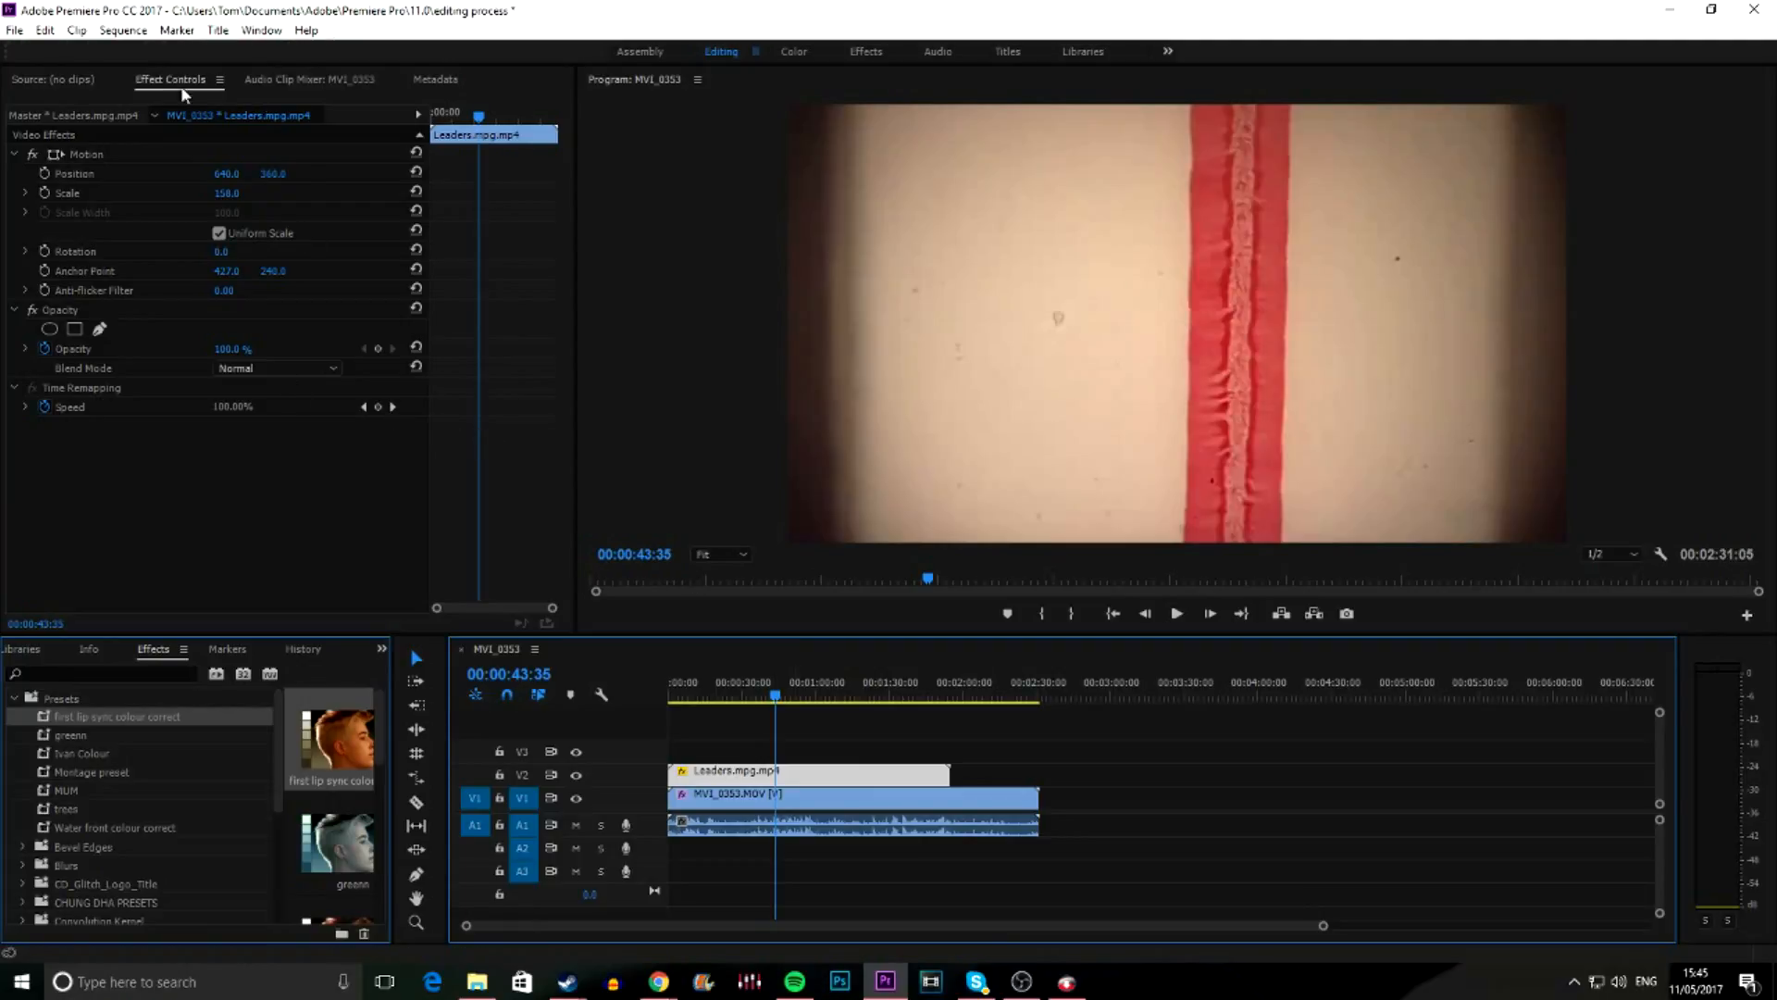
# Set the Leaders clip's Opacity blend mode to Screen so the rap footage shows through
pyautogui.click(918, 731)
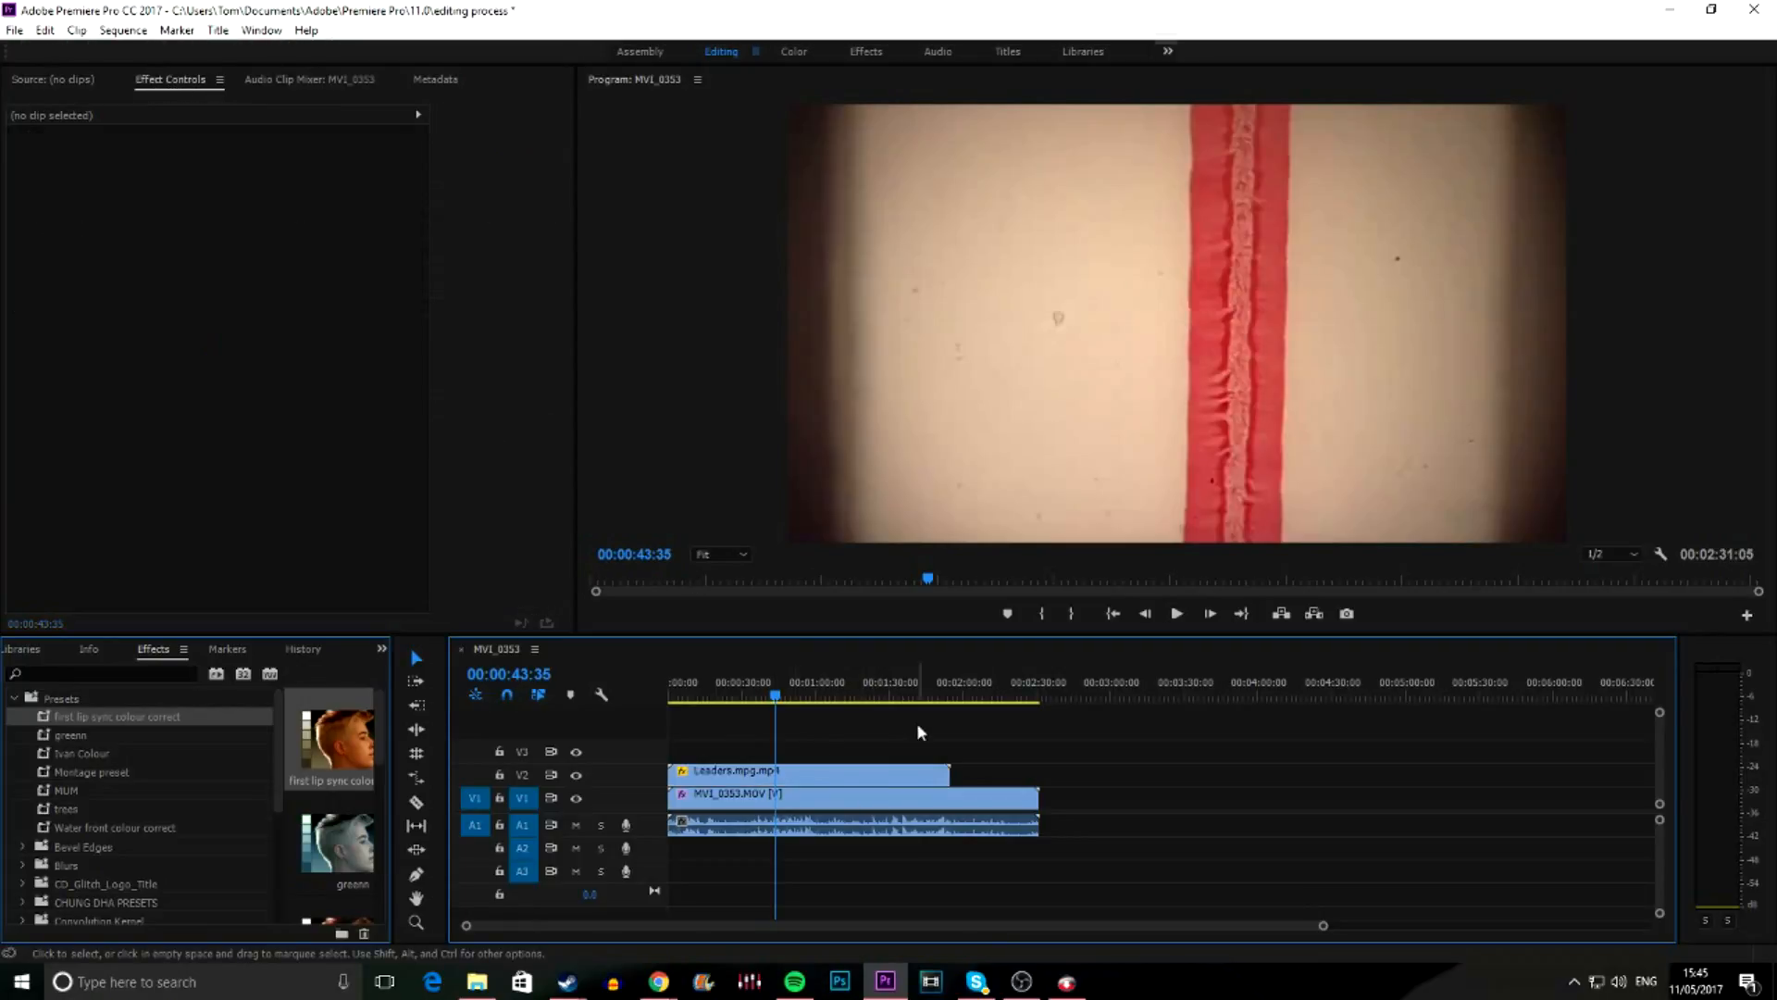
pyautogui.click(811, 770)
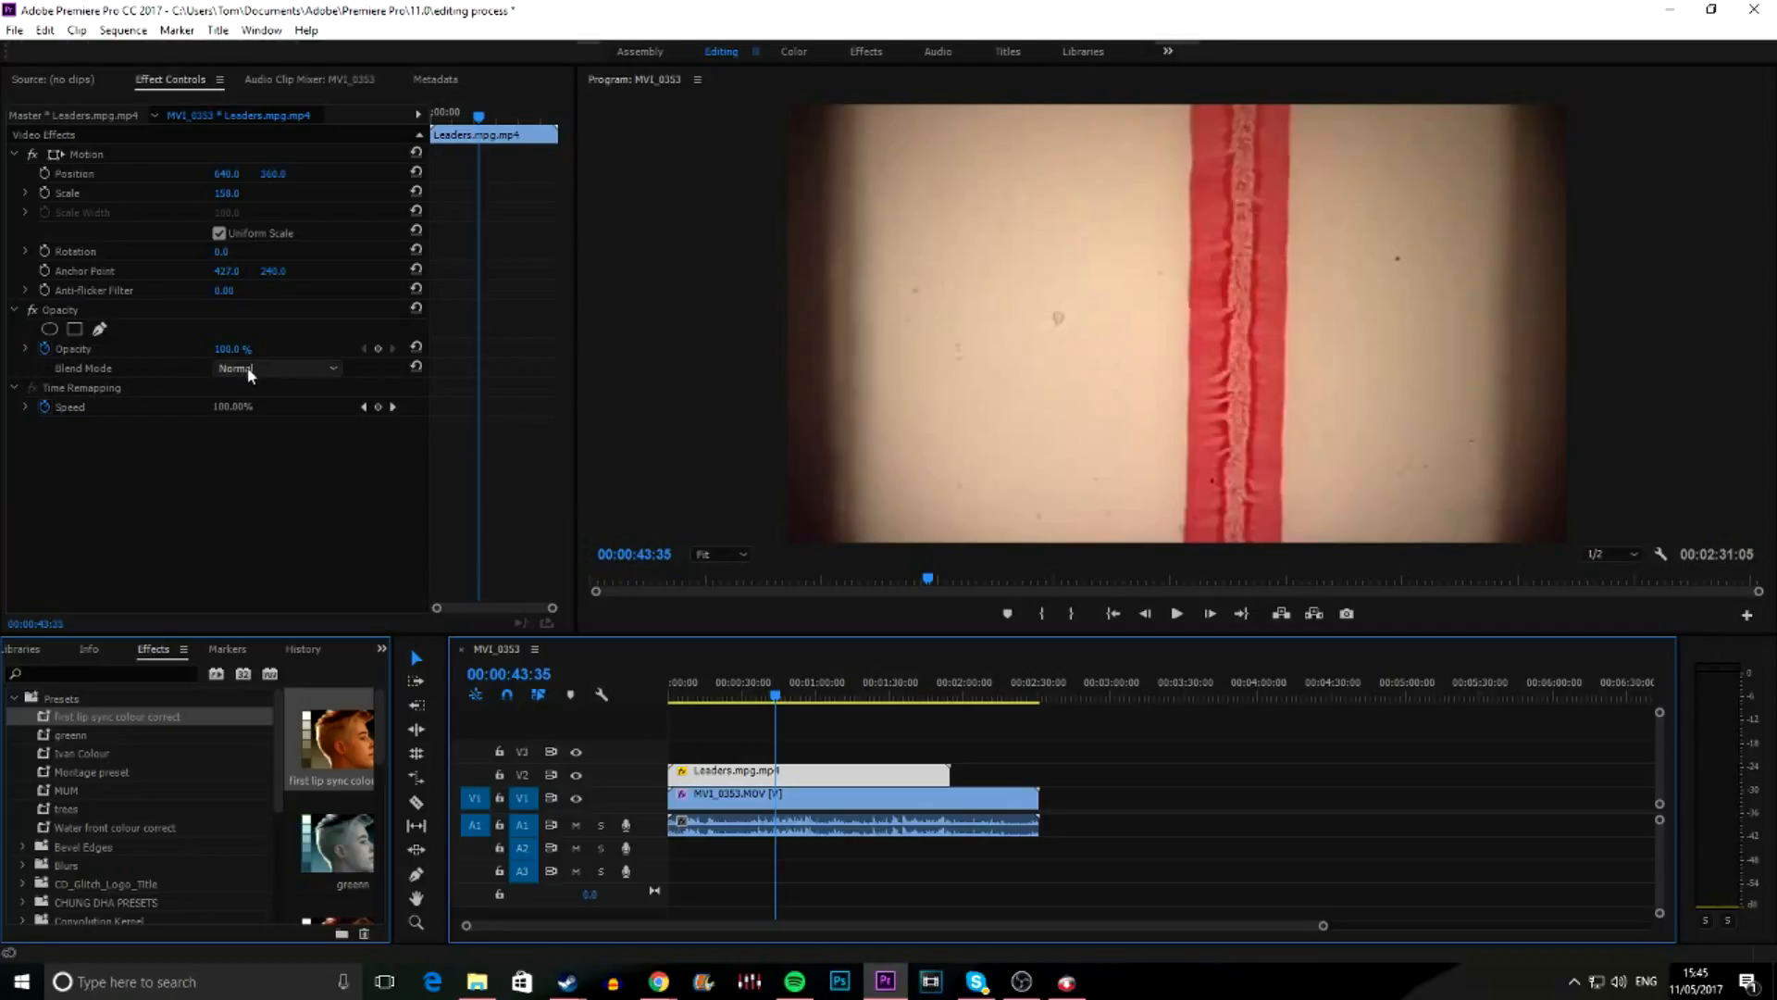
pyautogui.click(276, 367)
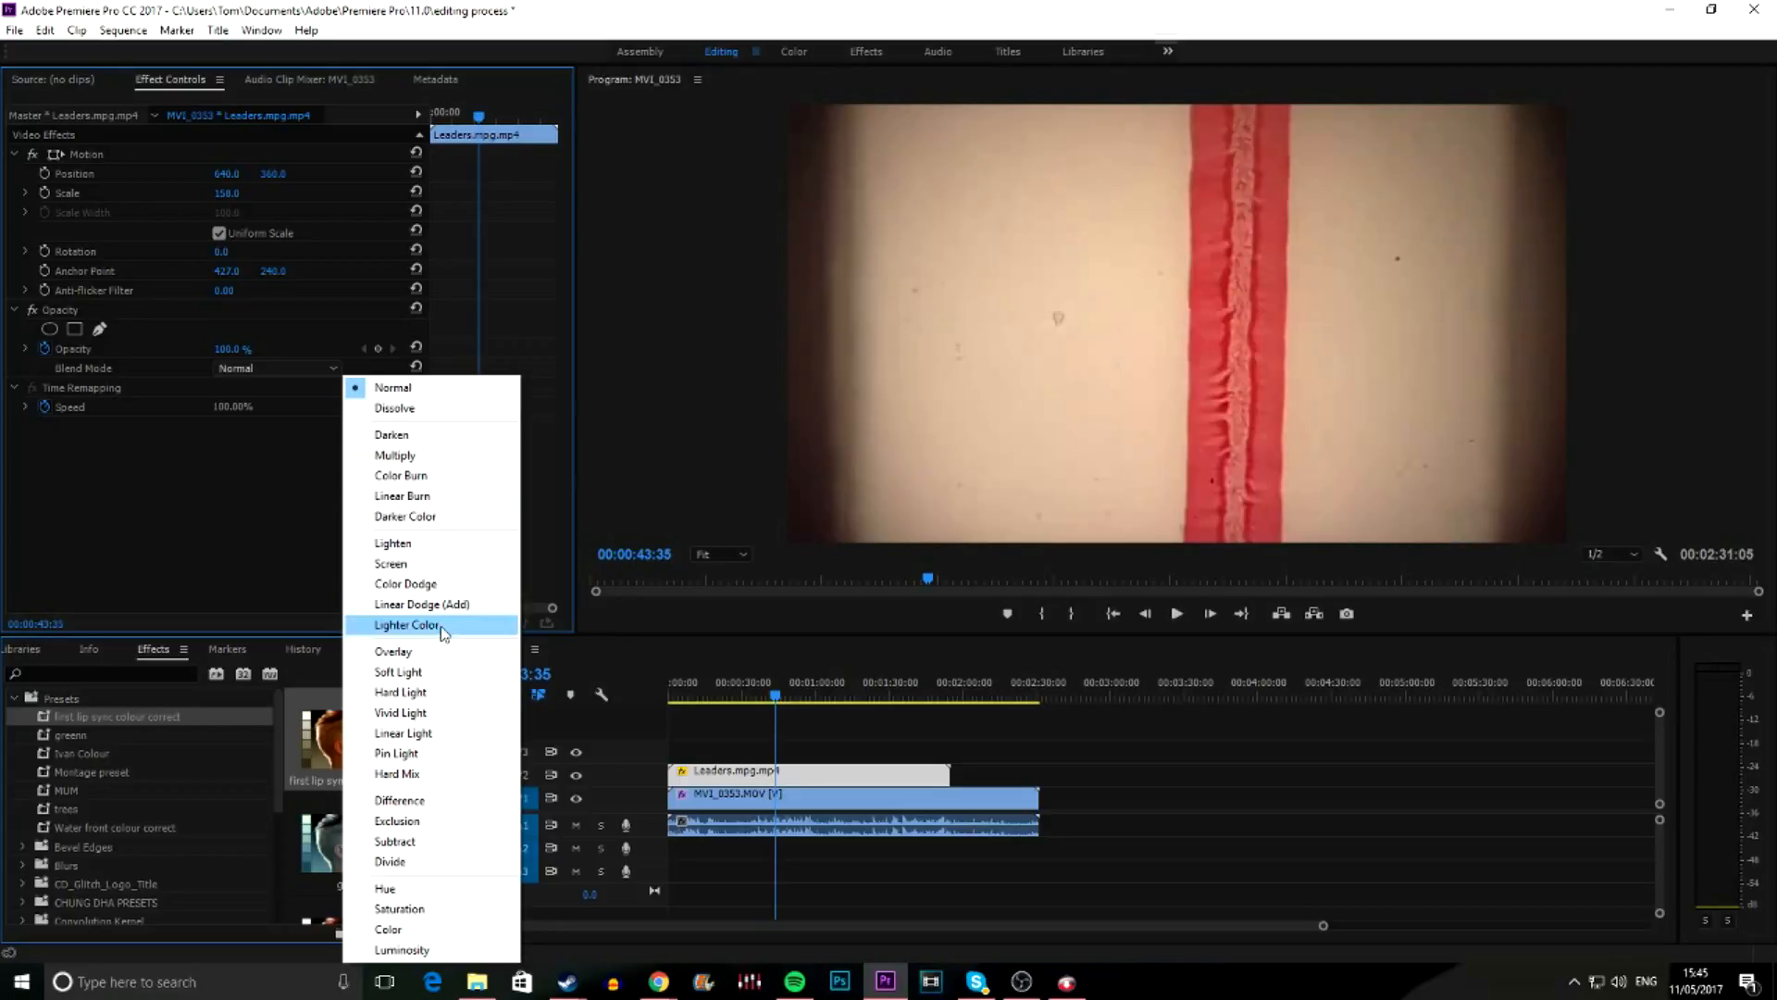
pyautogui.moveTo(402, 496)
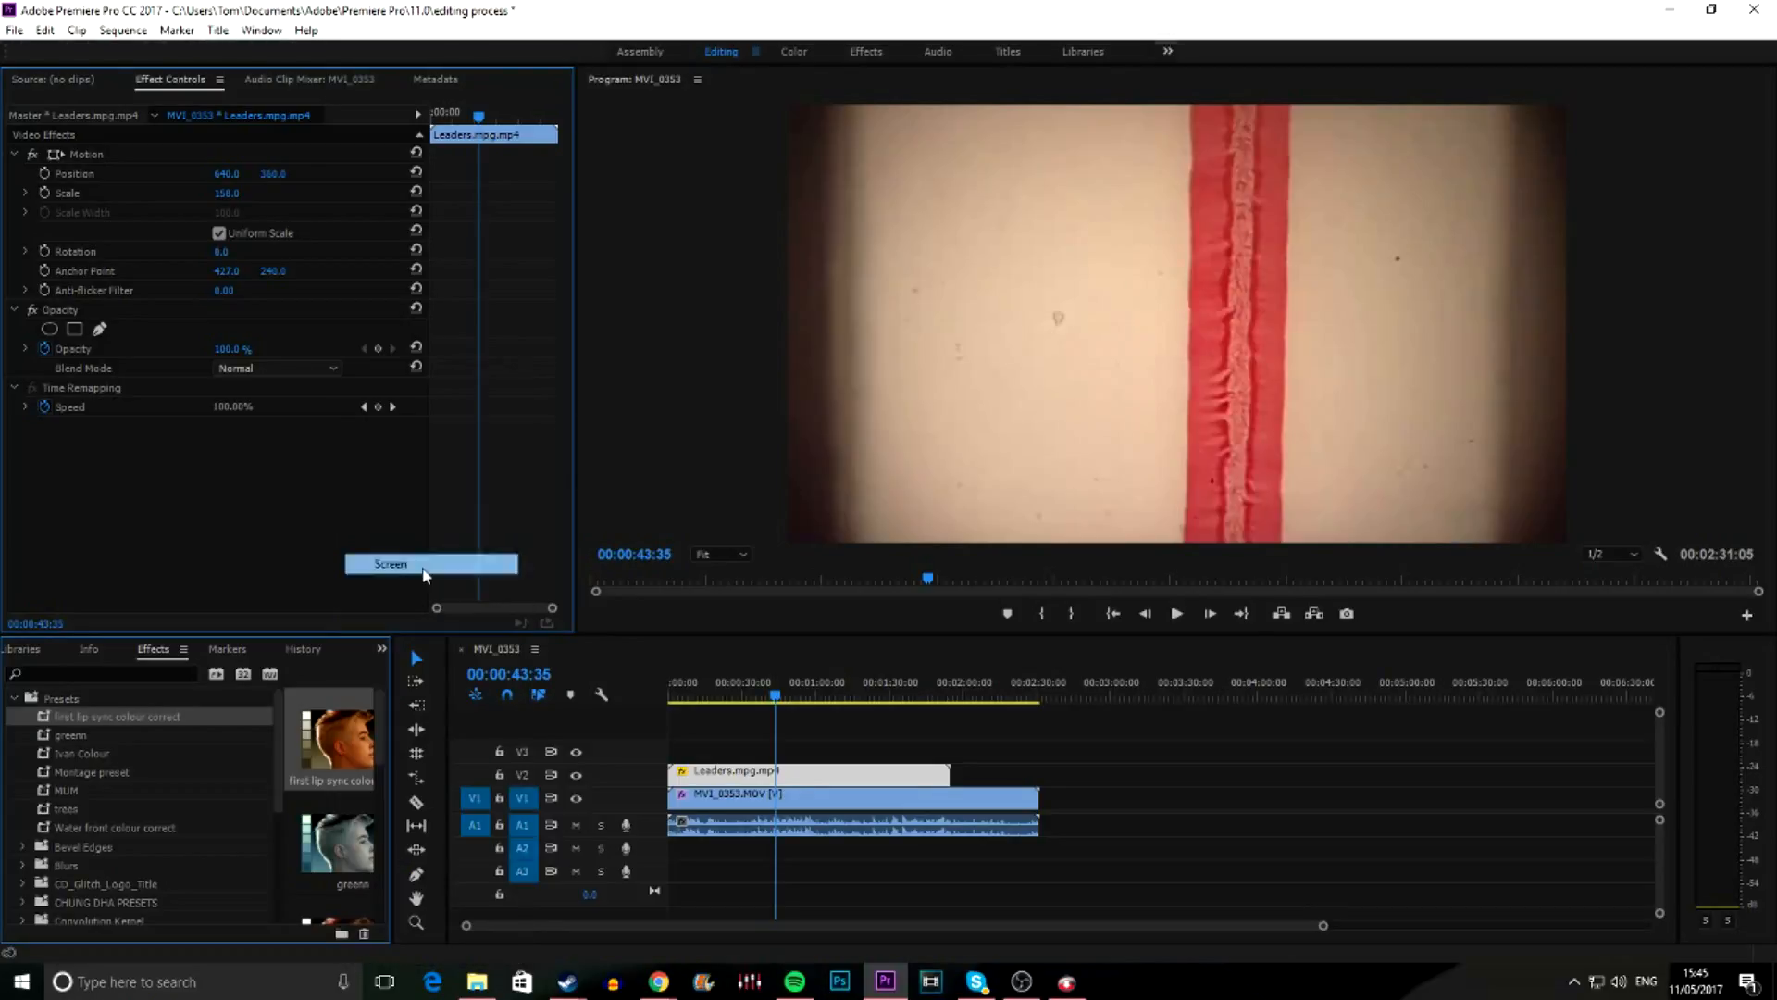
pyautogui.click(855, 711)
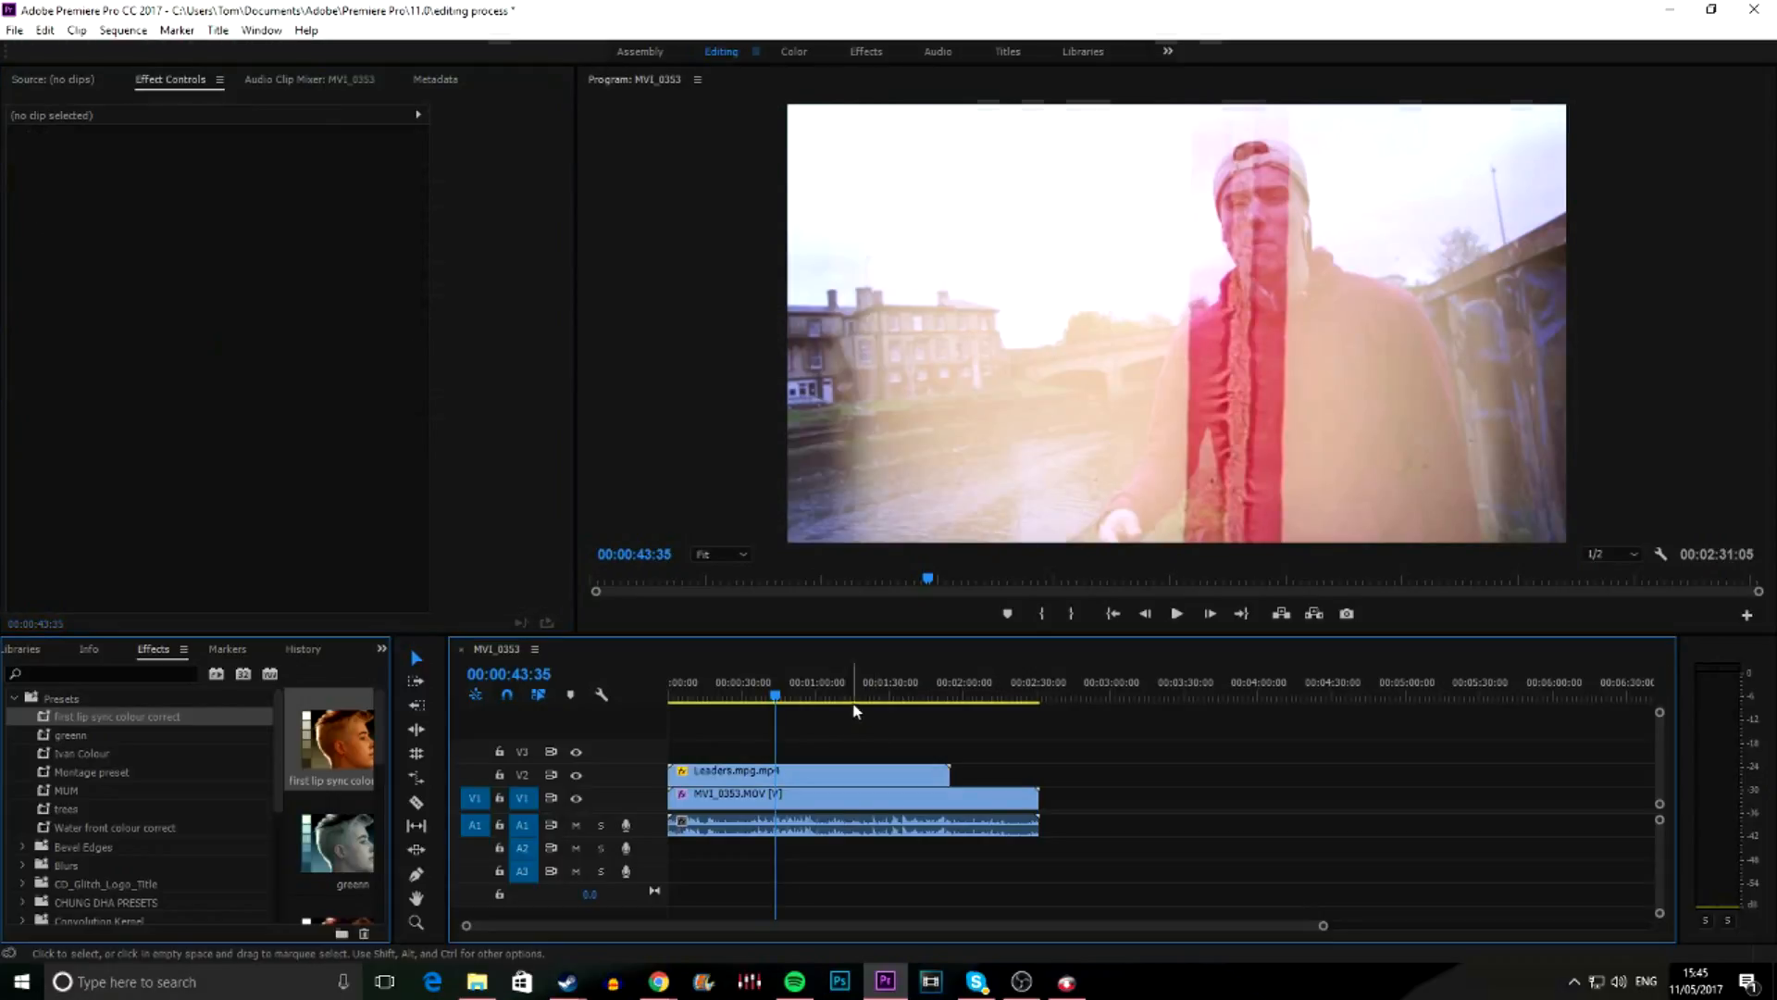
pyautogui.click(735, 698)
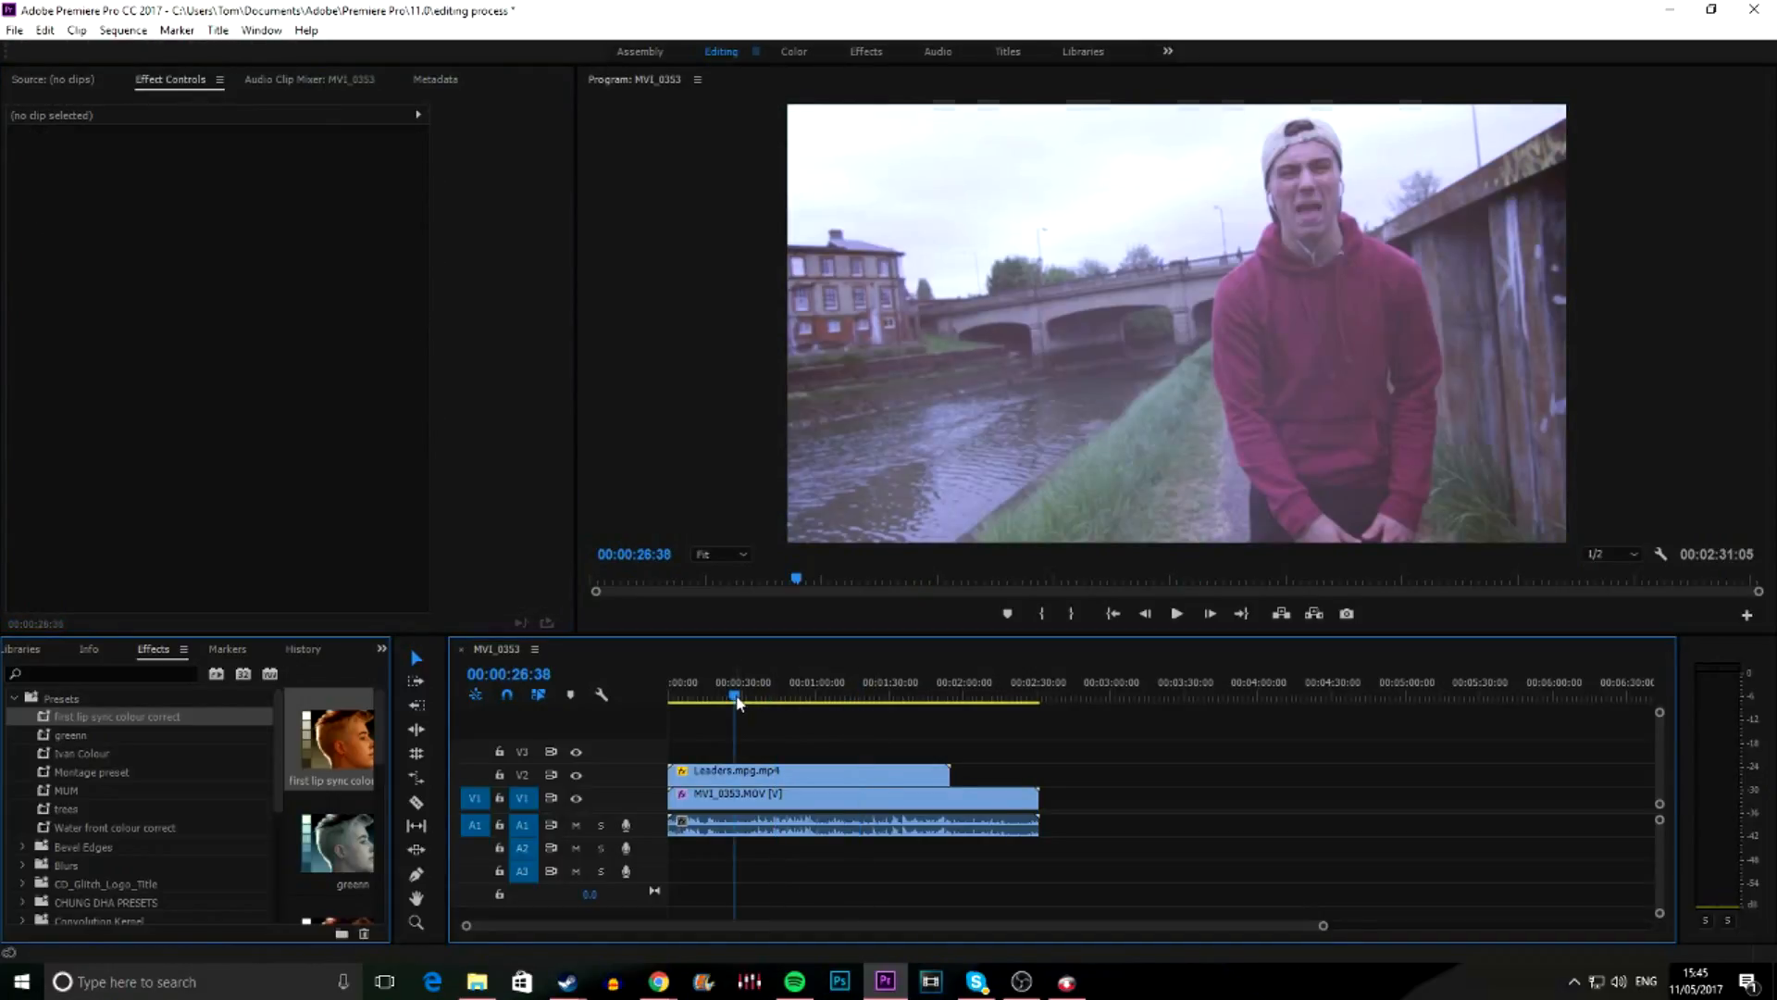
pyautogui.click(1175, 612)
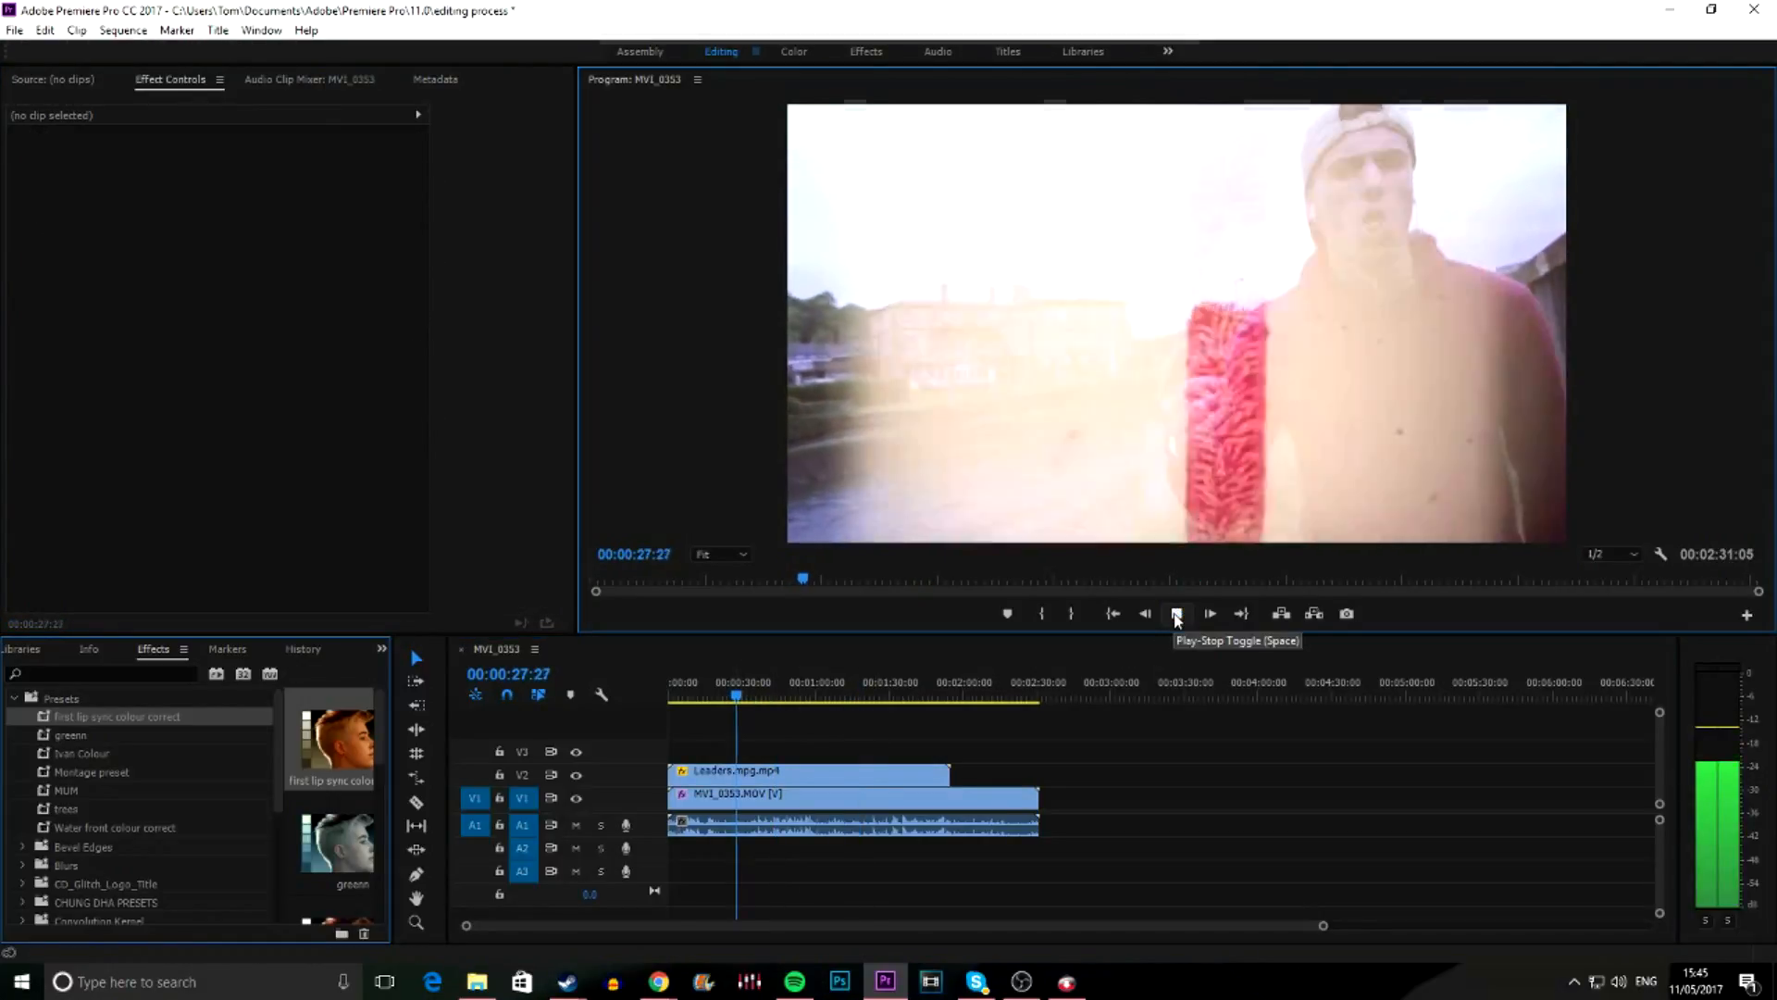
pyautogui.click(1175, 613)
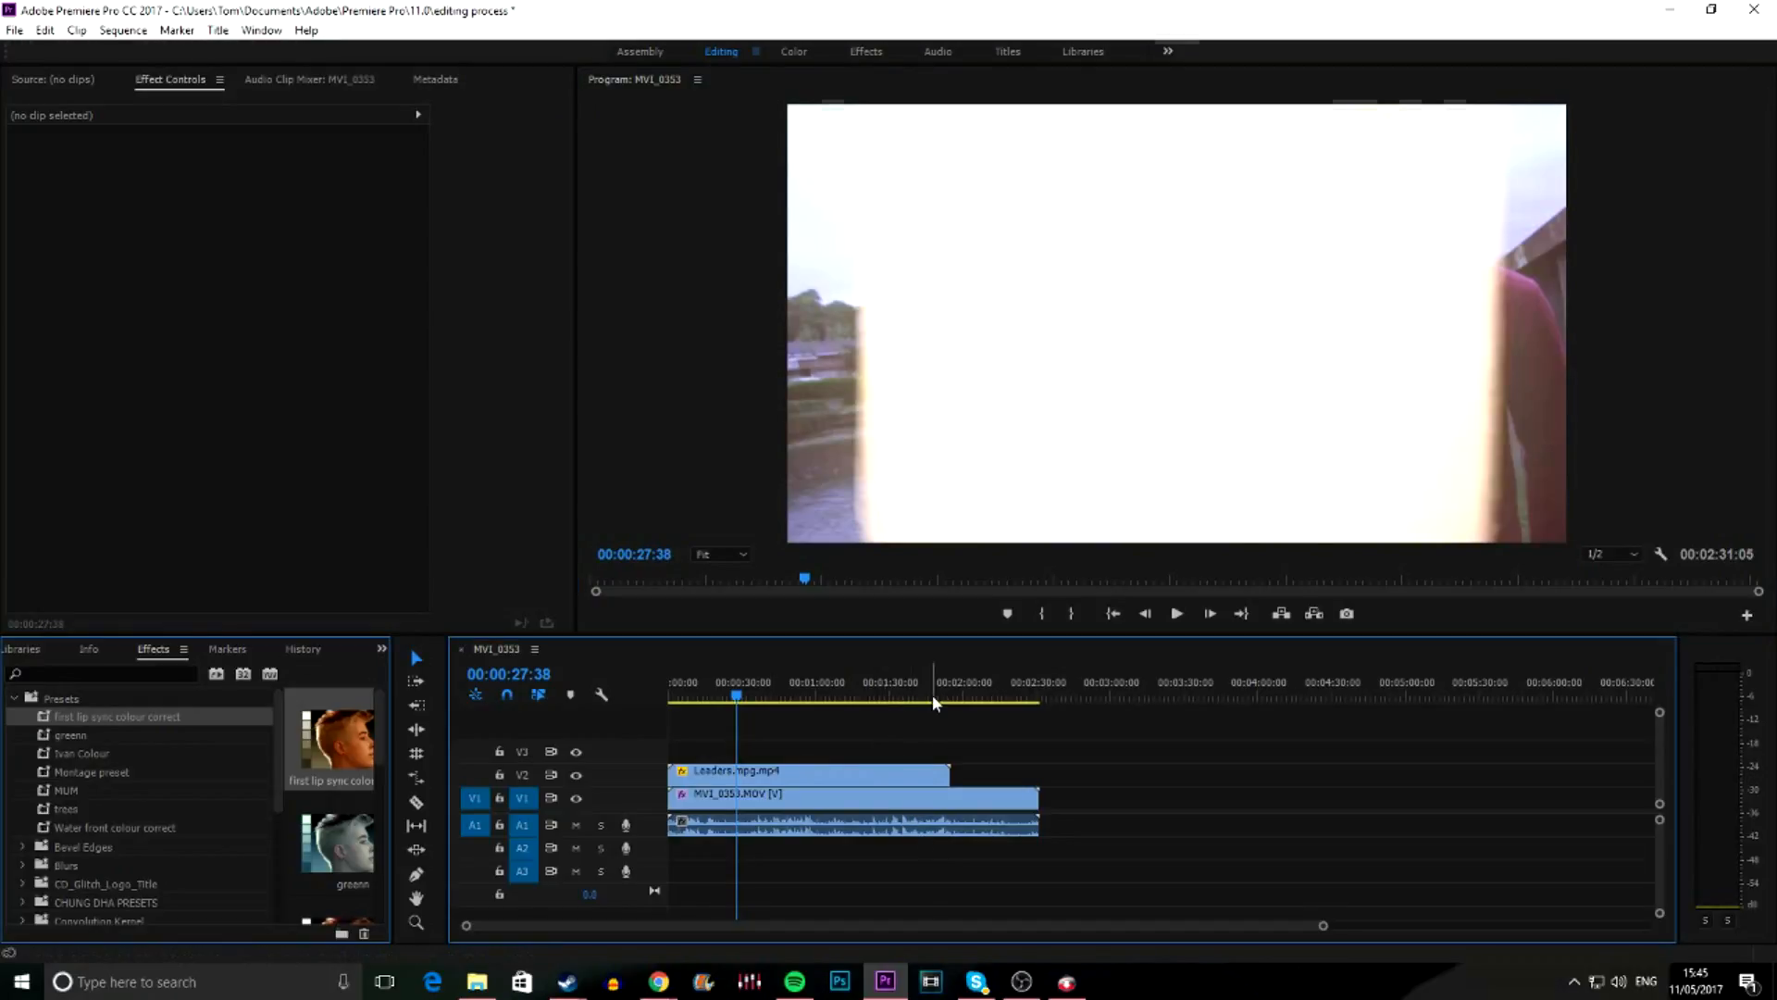
pyautogui.click(929, 684)
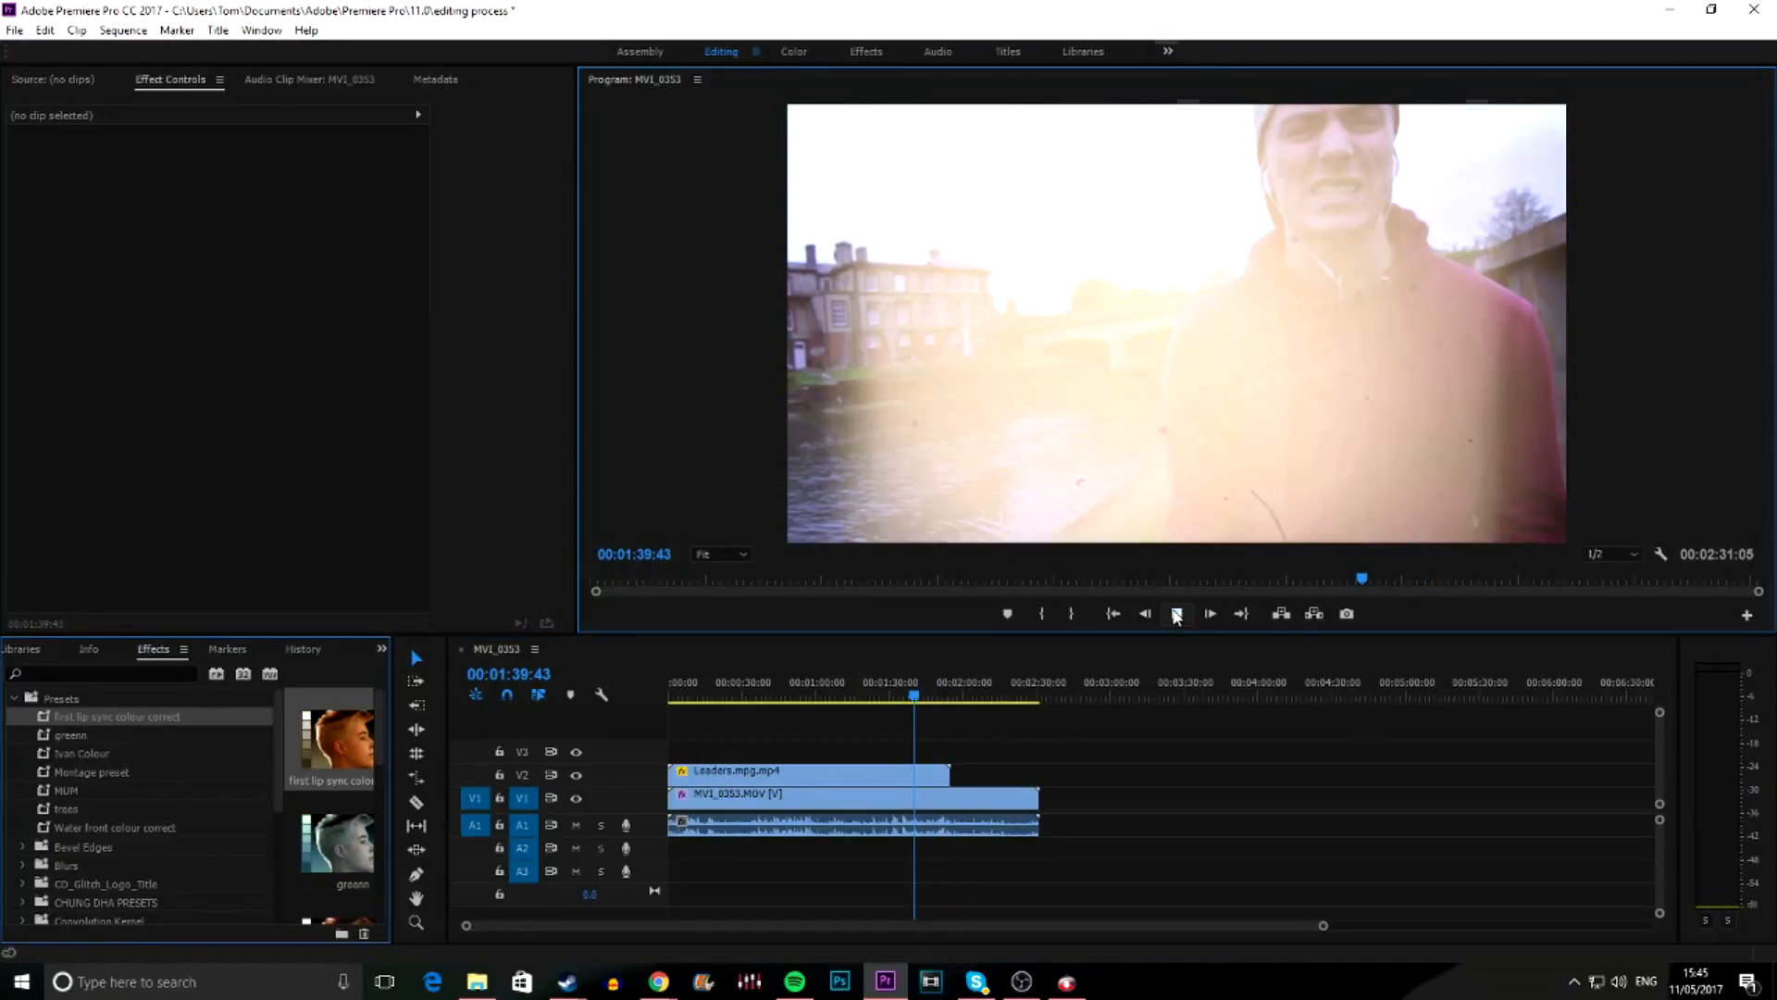
pyautogui.click(1176, 613)
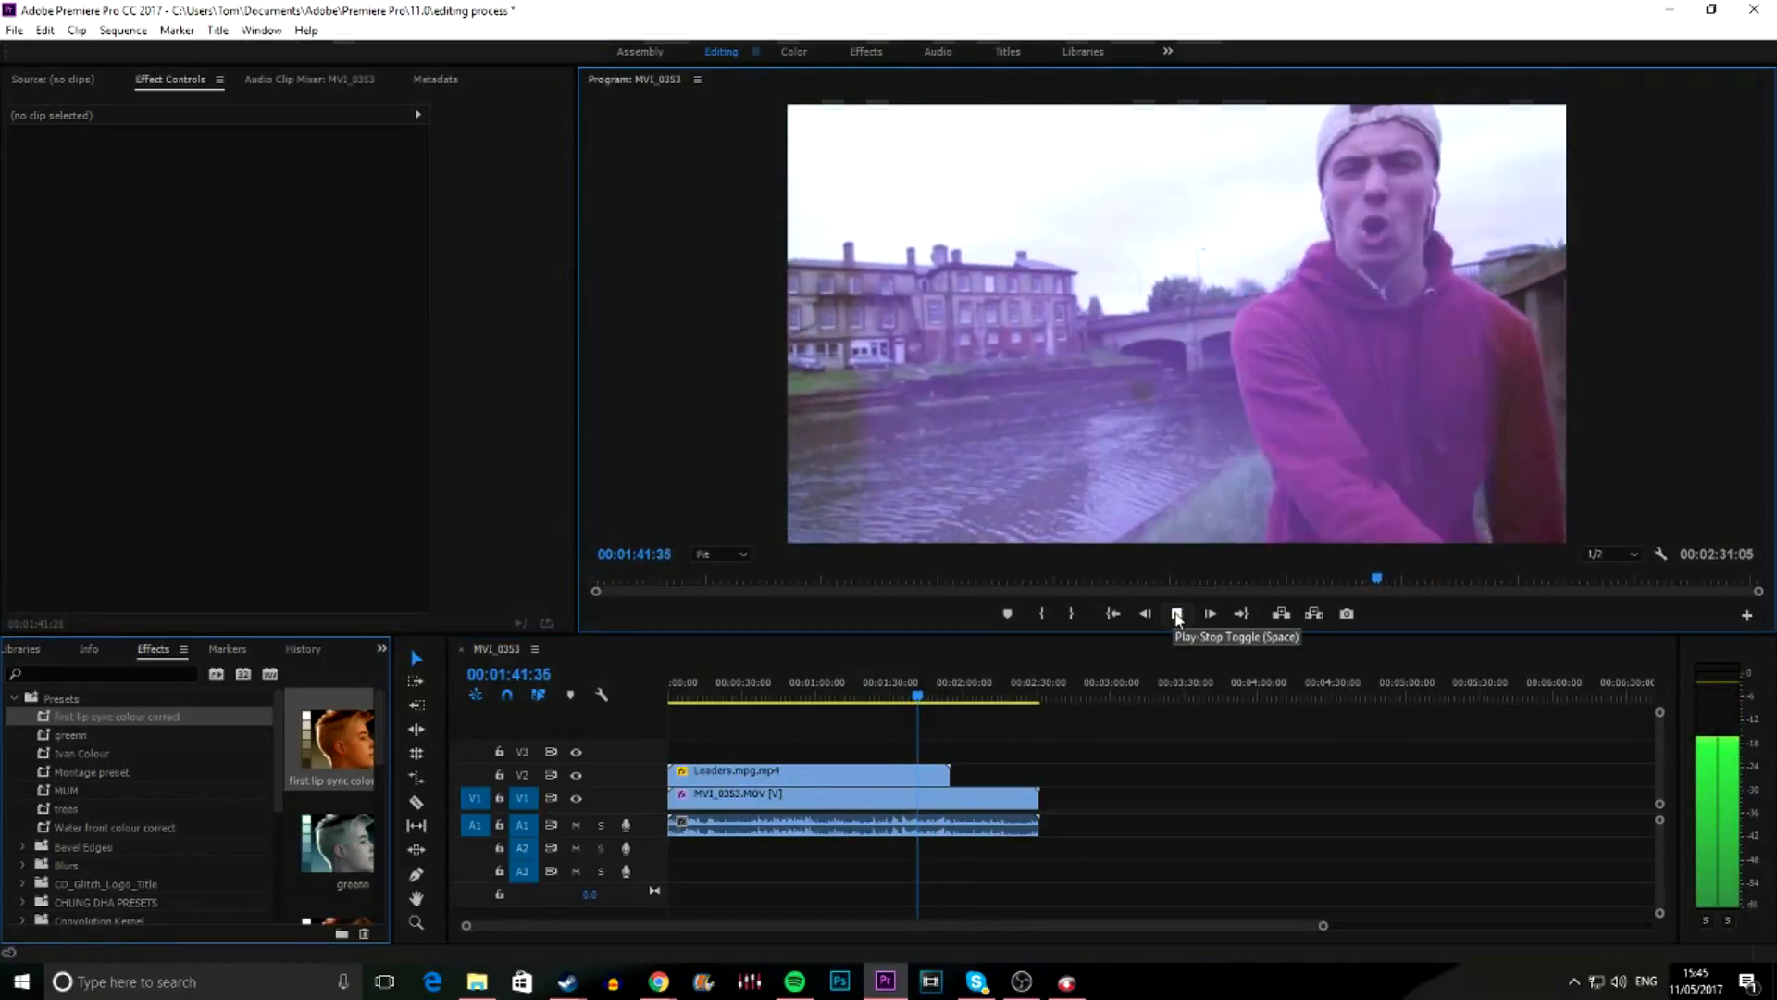
pyautogui.click(1175, 612)
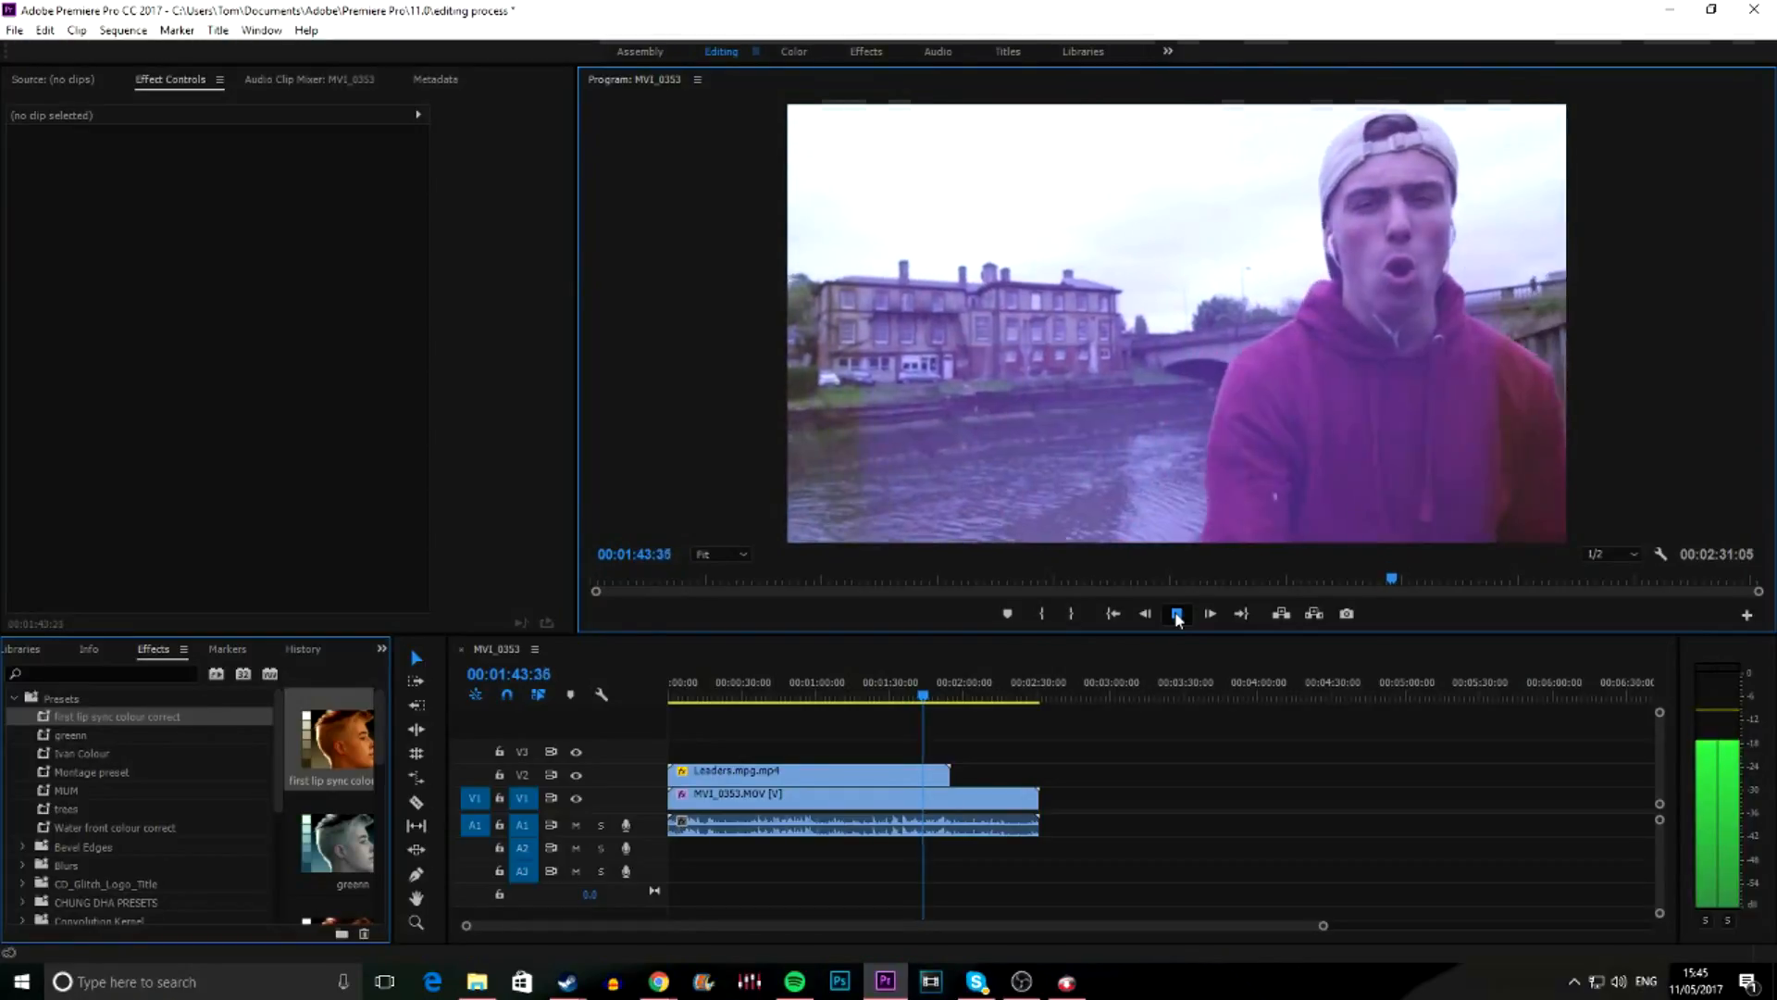
pyautogui.click(1176, 613)
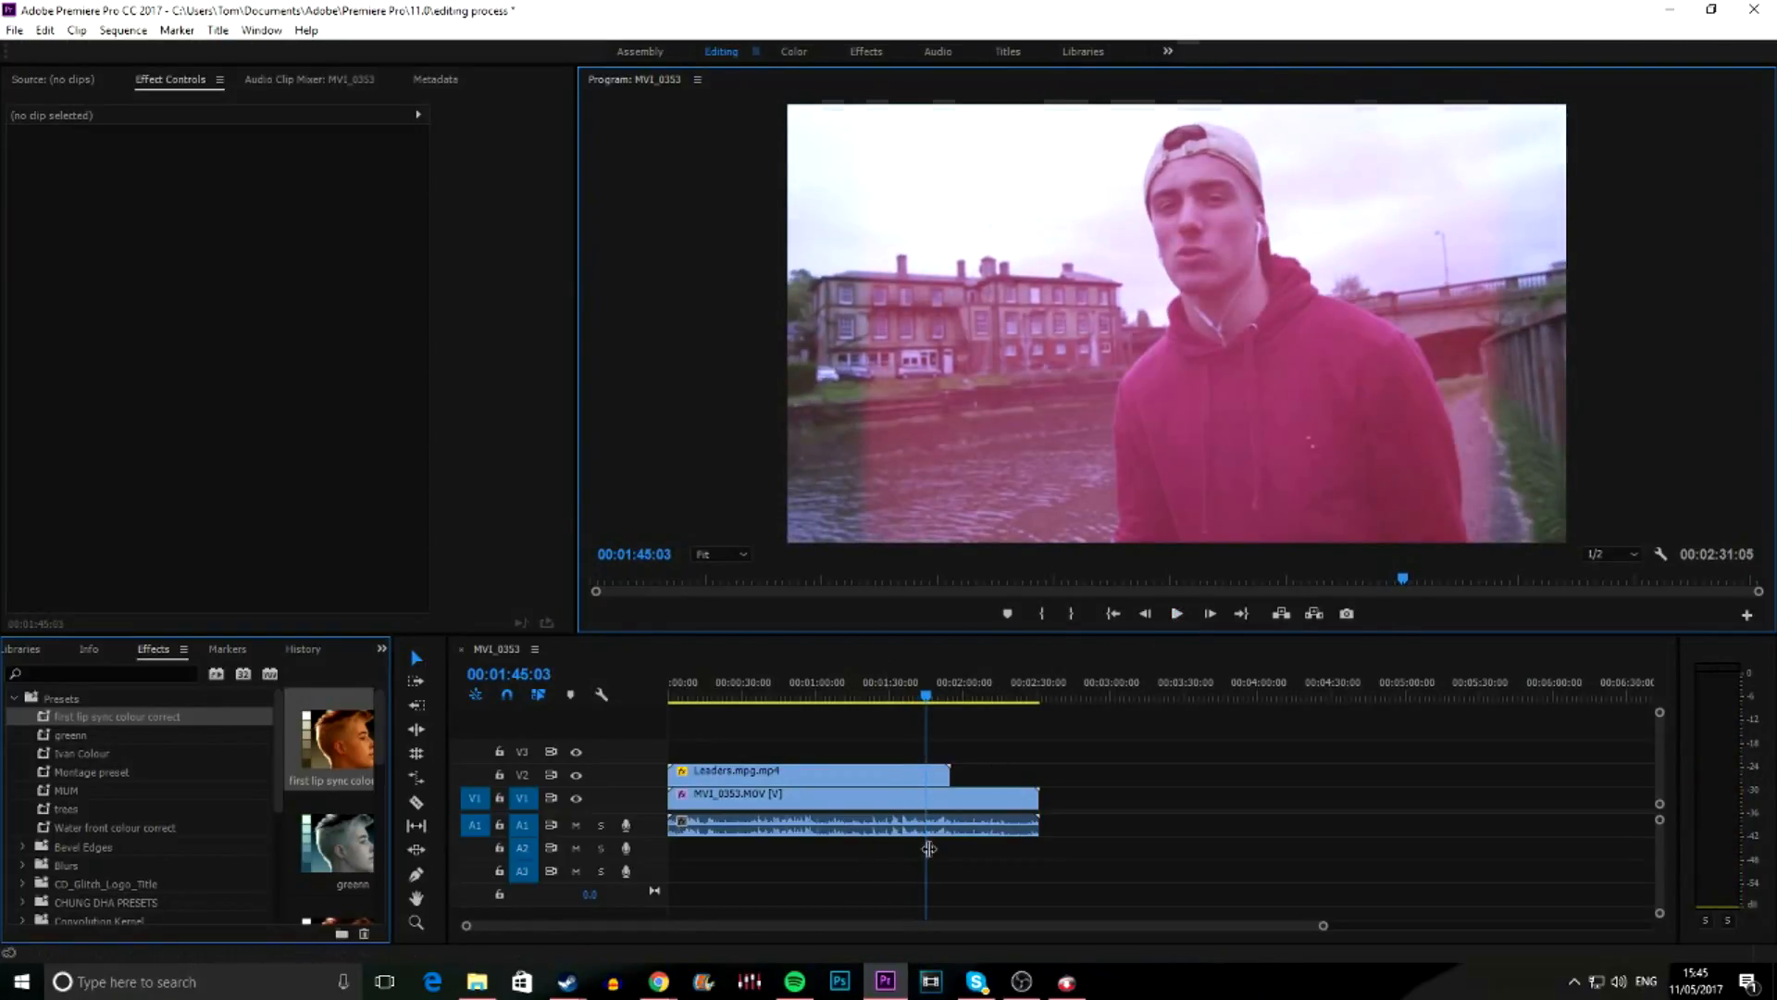
pyautogui.click(850, 795)
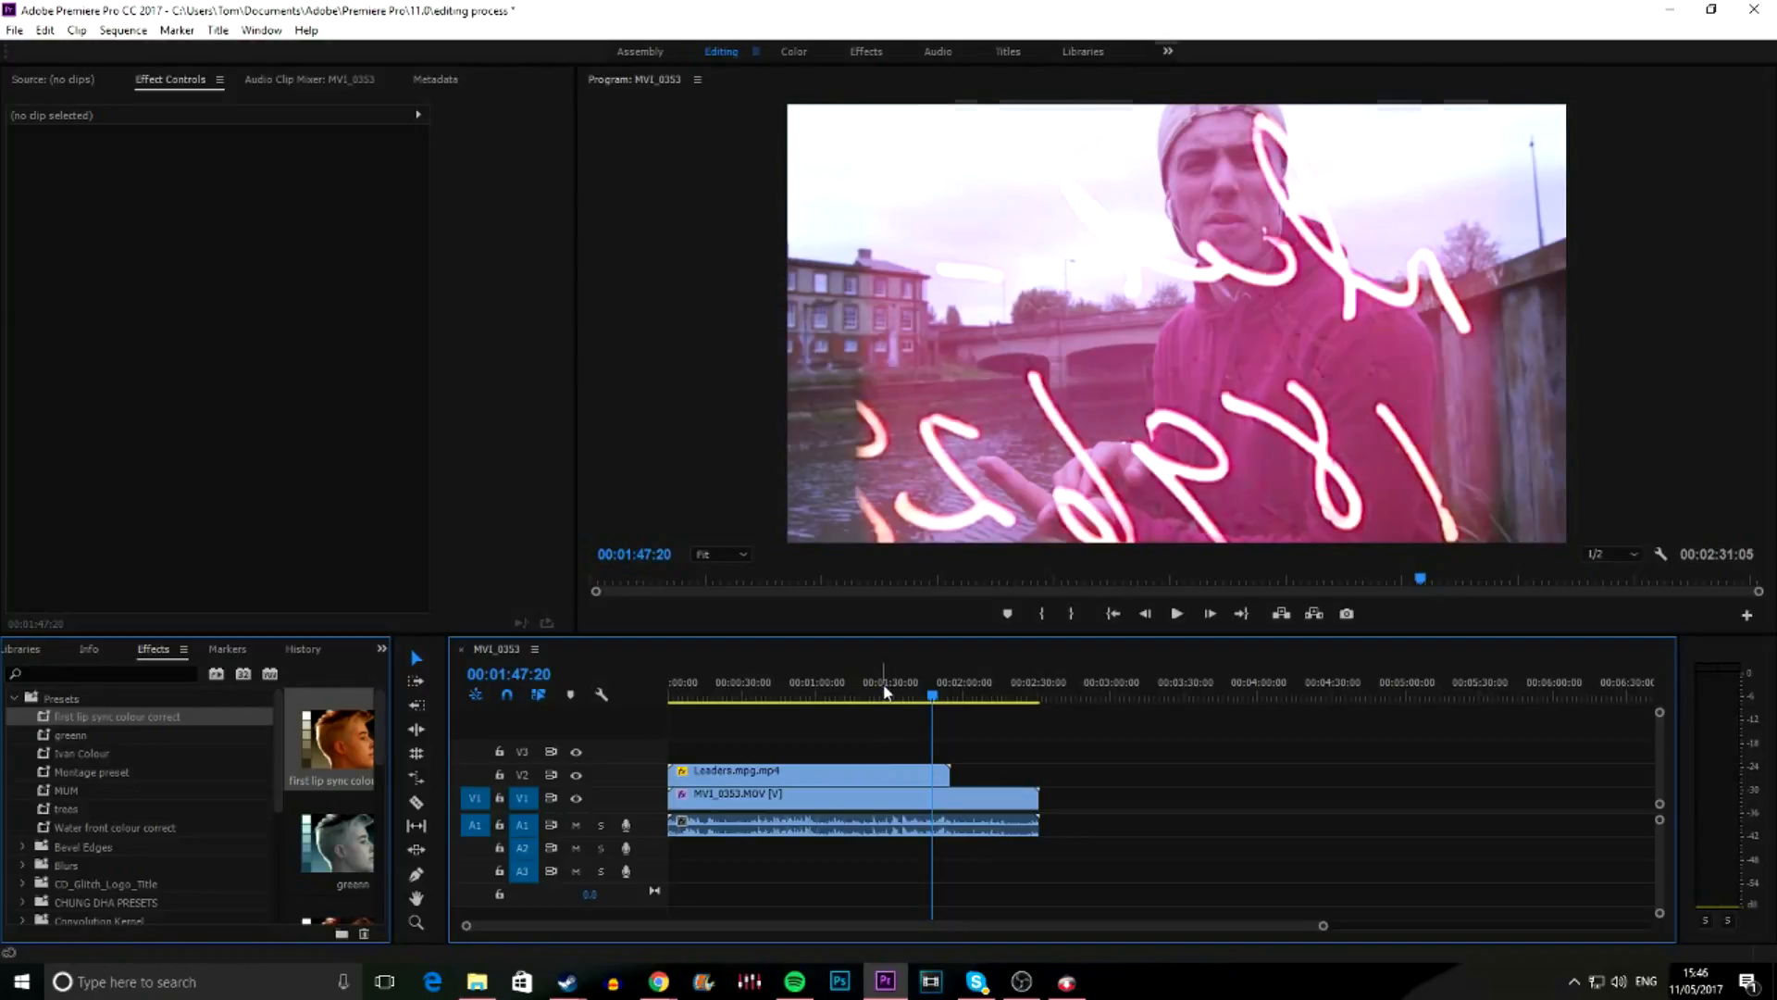
pyautogui.moveTo(1028, 766)
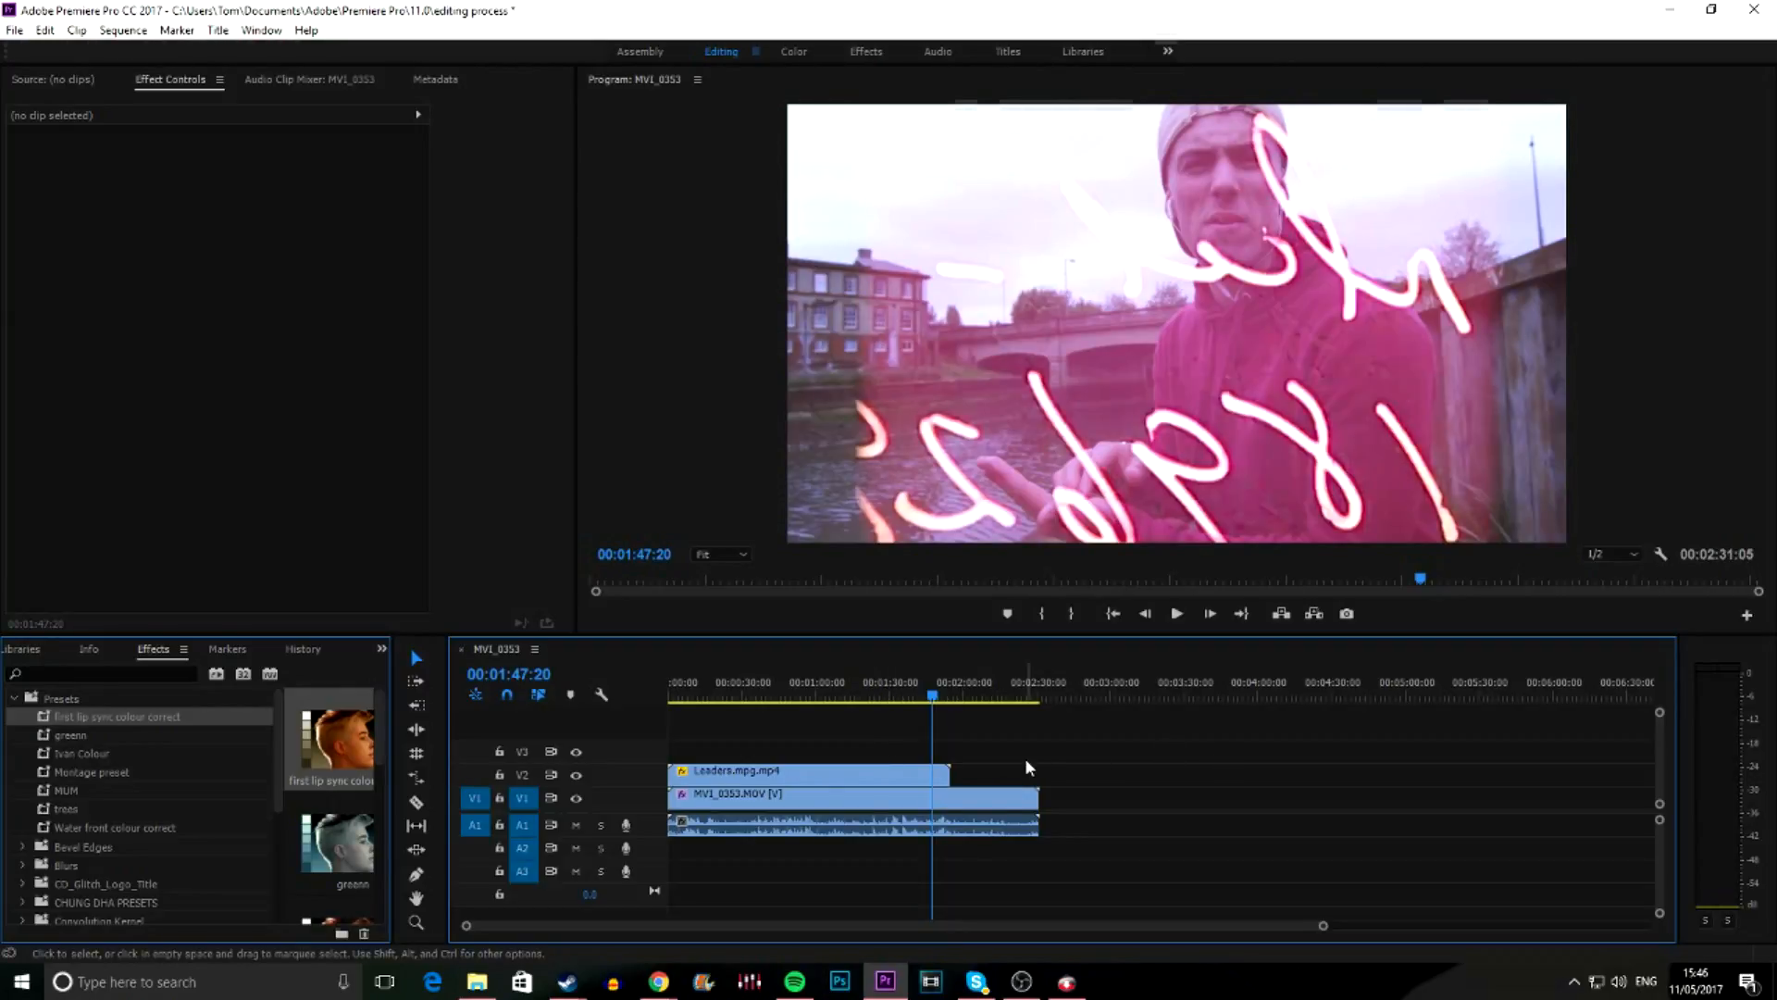